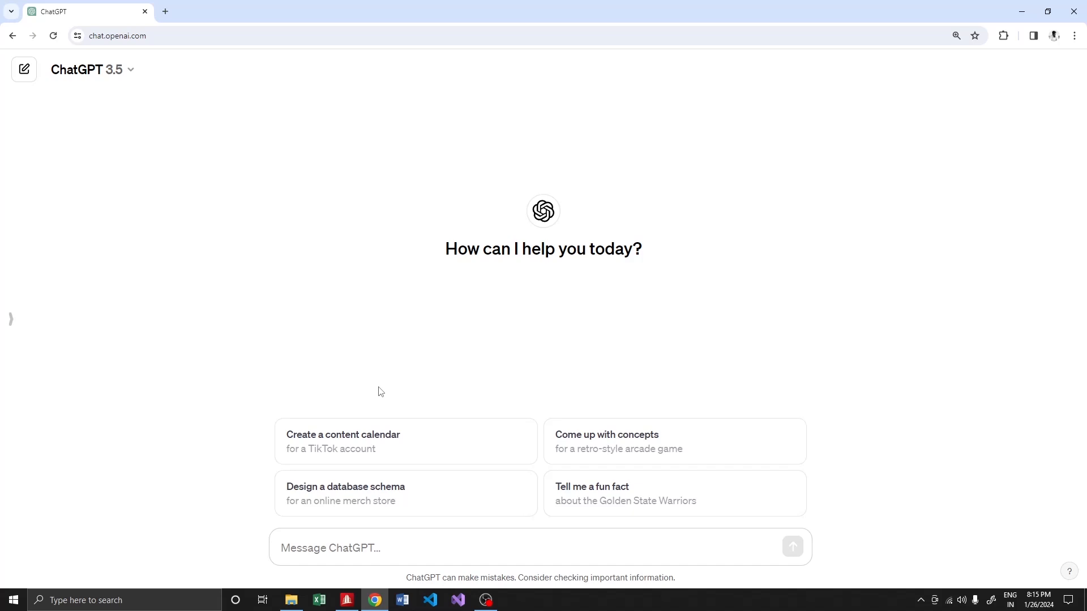
pyautogui.moveTo(174, 144)
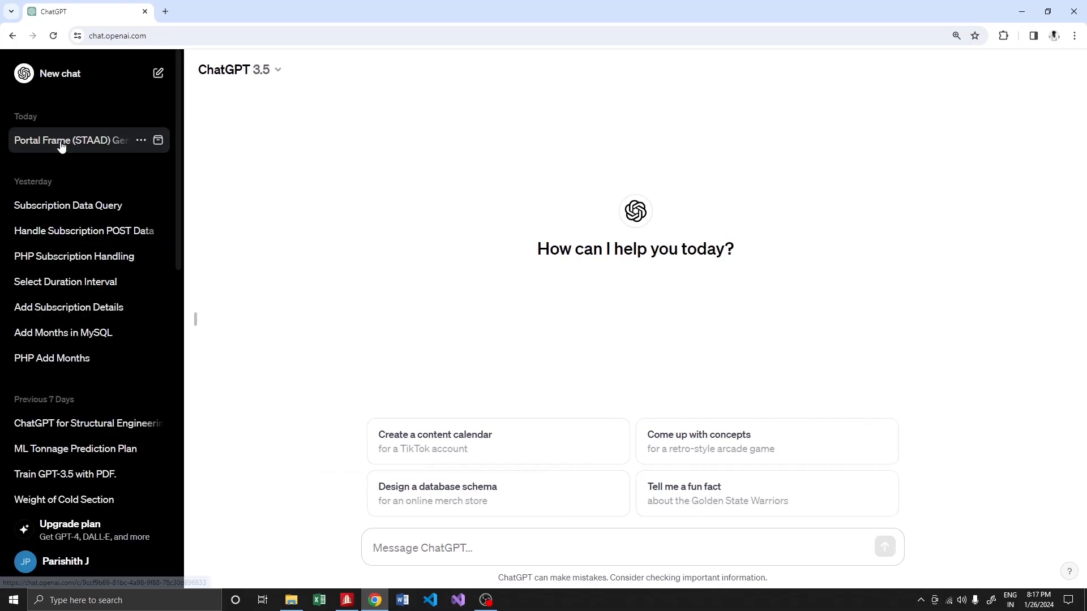
# Reopen the earlier Portal Frame (STAAD) chat and review the original 5 m, pinned, 20 kN prompt.
pyautogui.click(69, 141)
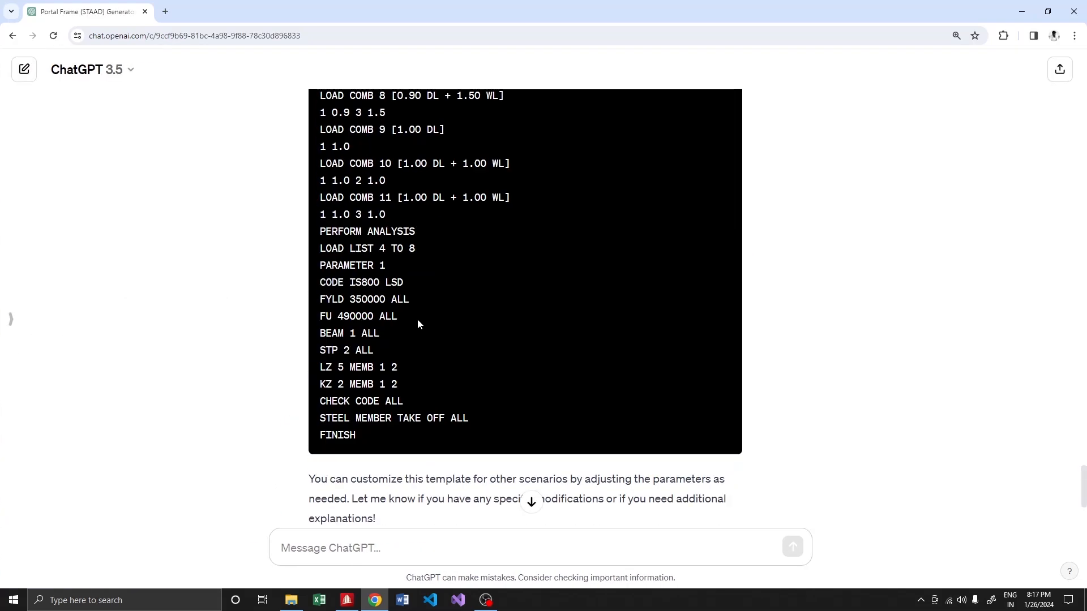
pyautogui.scroll(3)
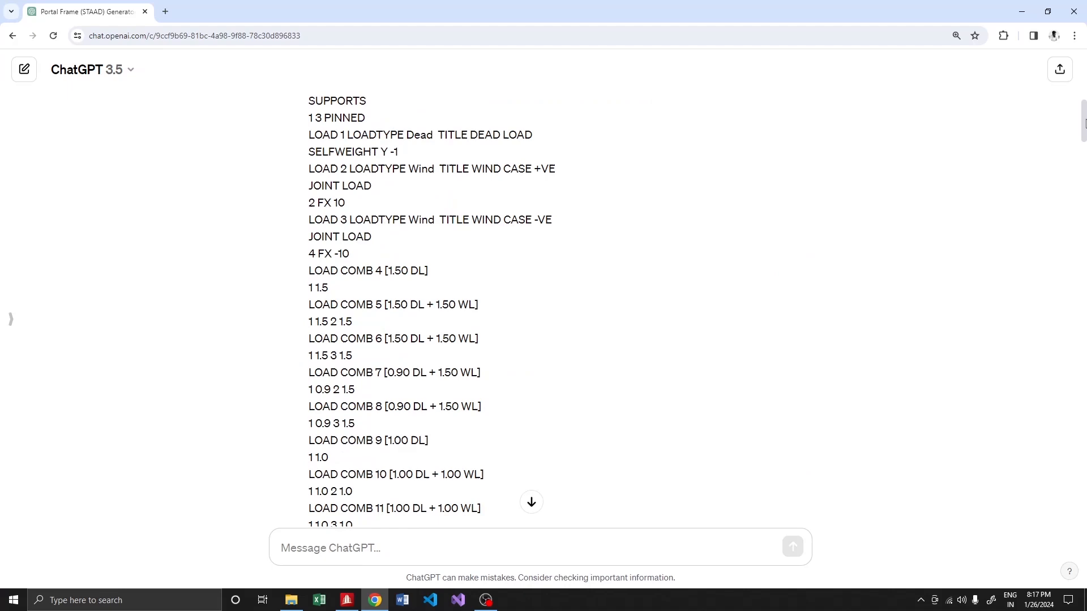
pyautogui.scroll(3)
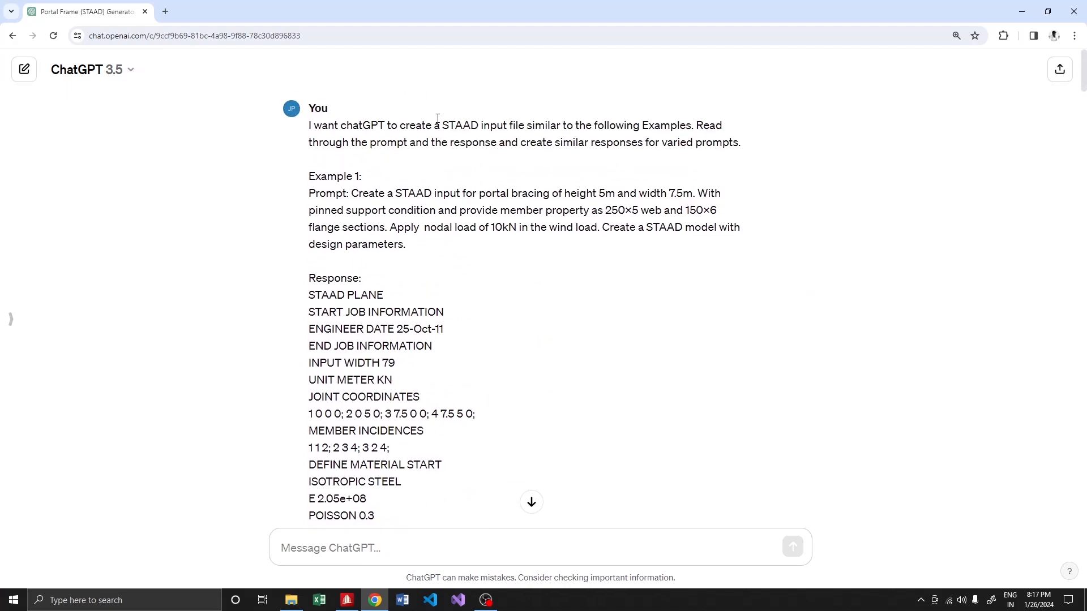
pyautogui.moveTo(460, 190)
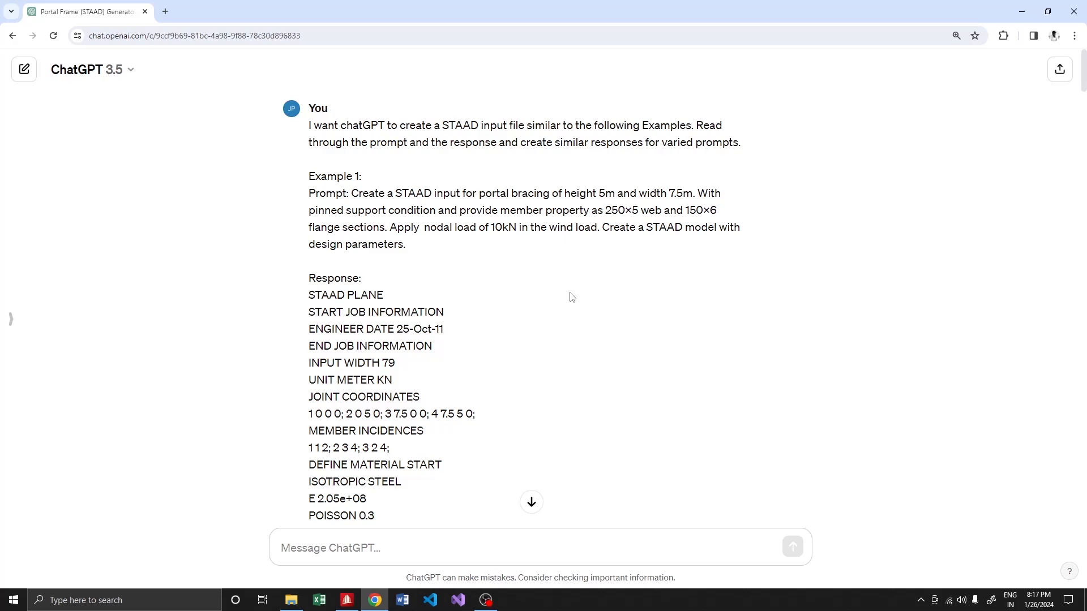
pyautogui.scroll(-3)
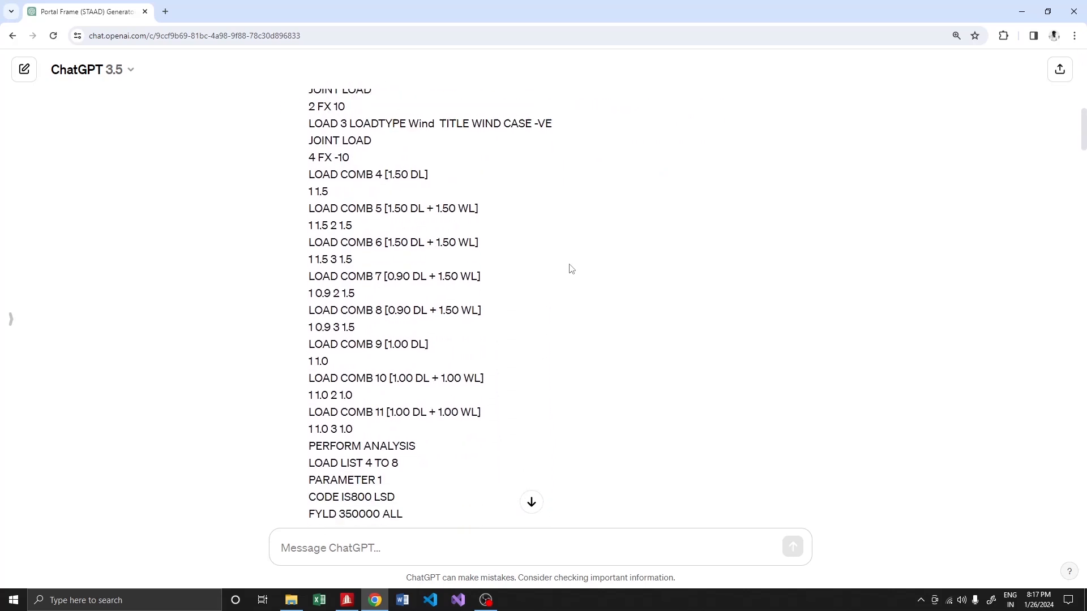
pyautogui.scroll(-3)
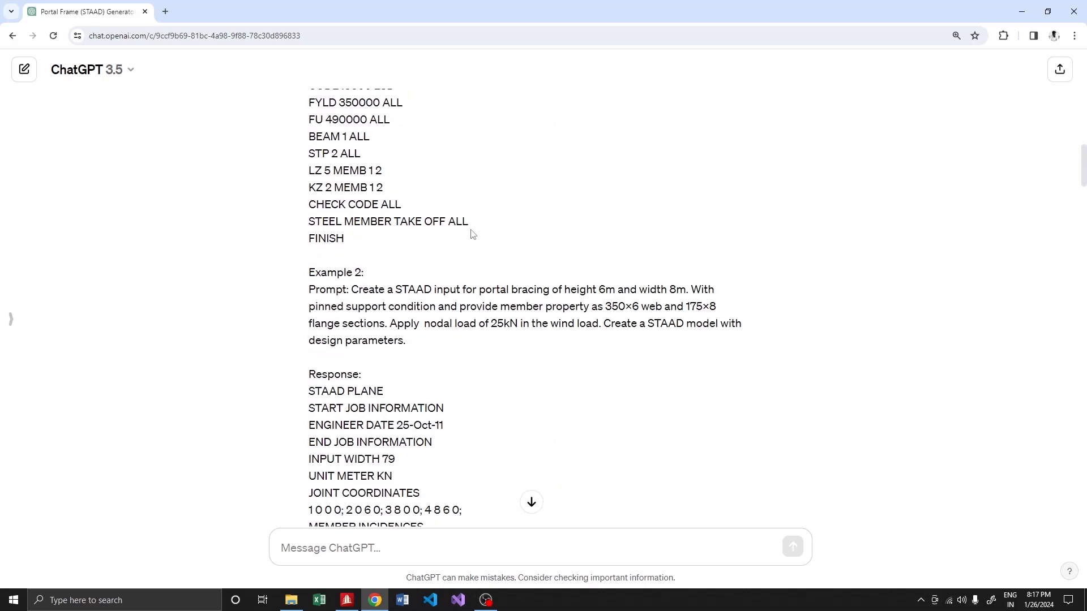
pyautogui.scroll(-3)
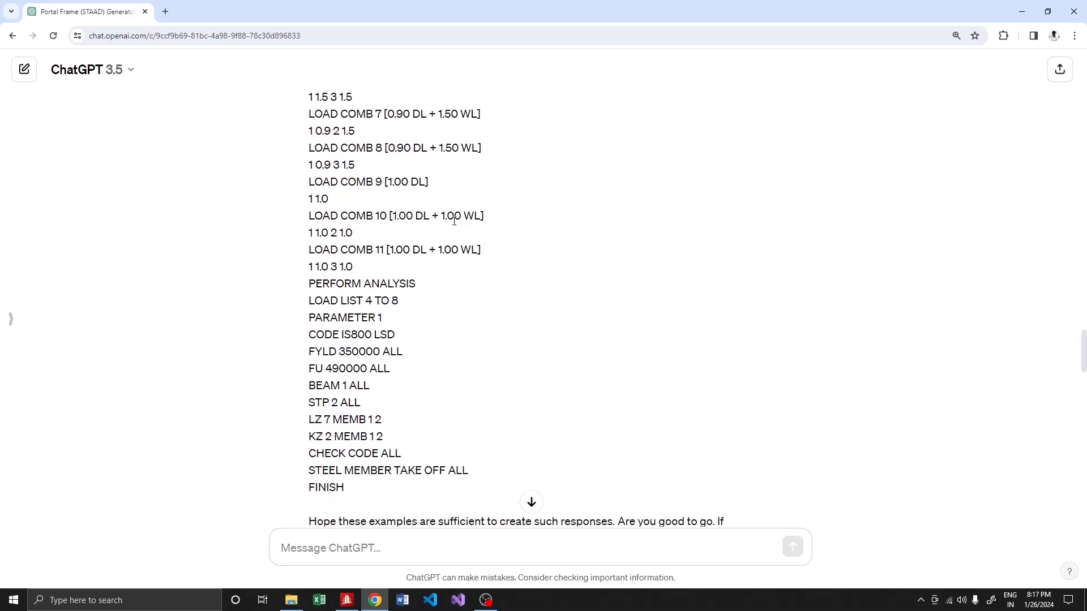
pyautogui.scroll(-3)
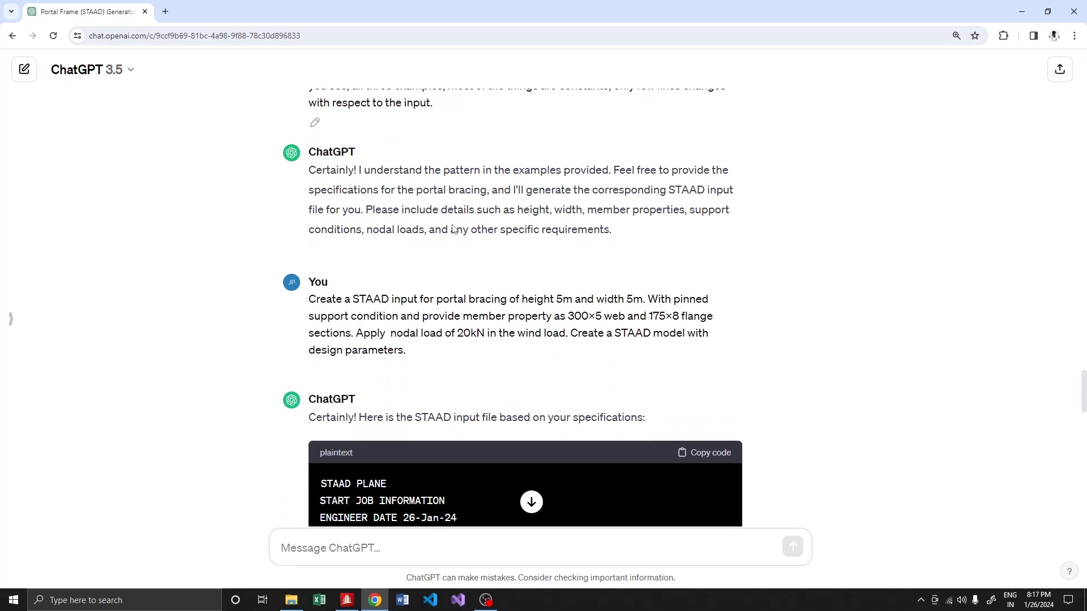
# Read through the generated STAAD input file and closing acknowledgement to the end of the conversation.
pyautogui.scroll(3)
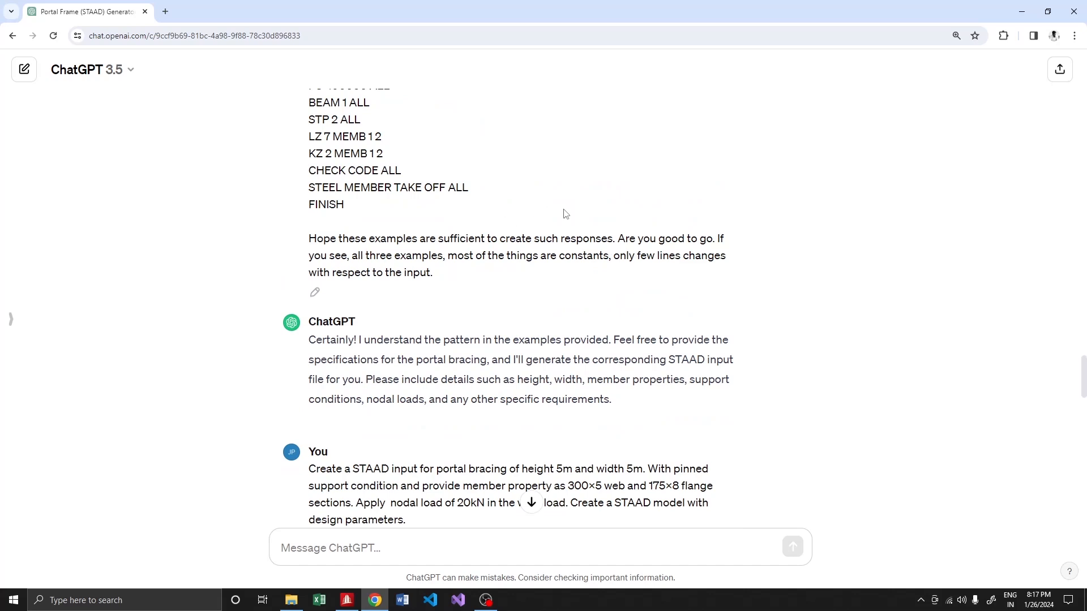
pyautogui.moveTo(503, 272)
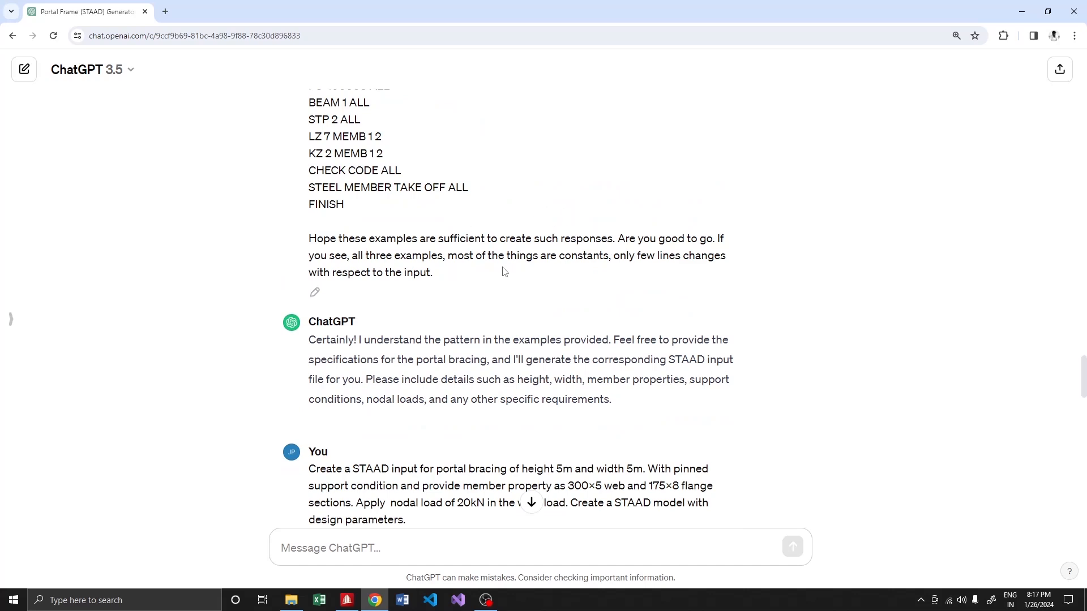
pyautogui.scroll(-3)
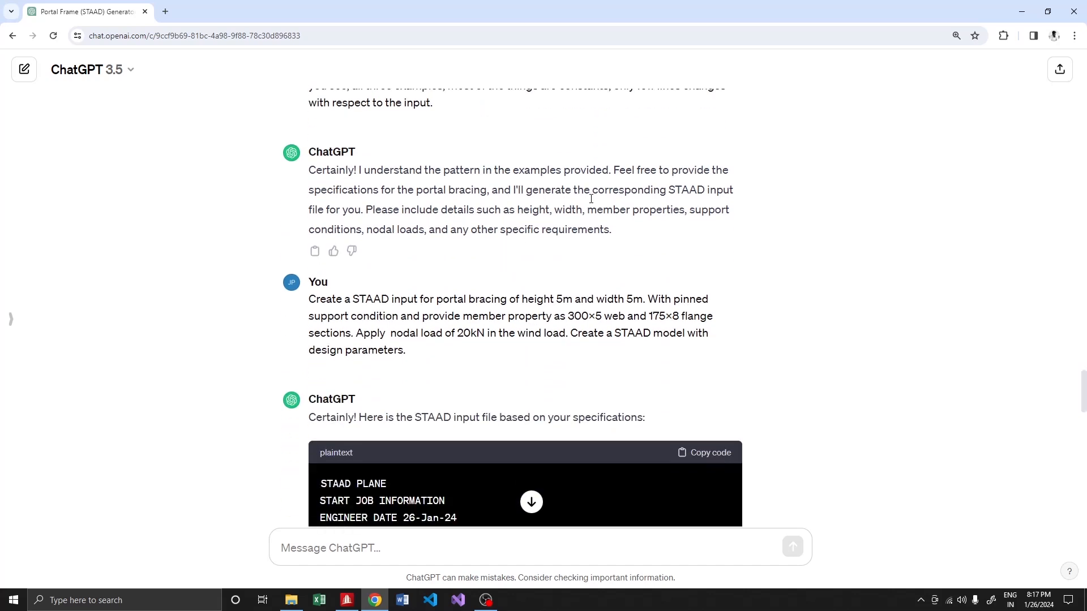
pyautogui.scroll(-3)
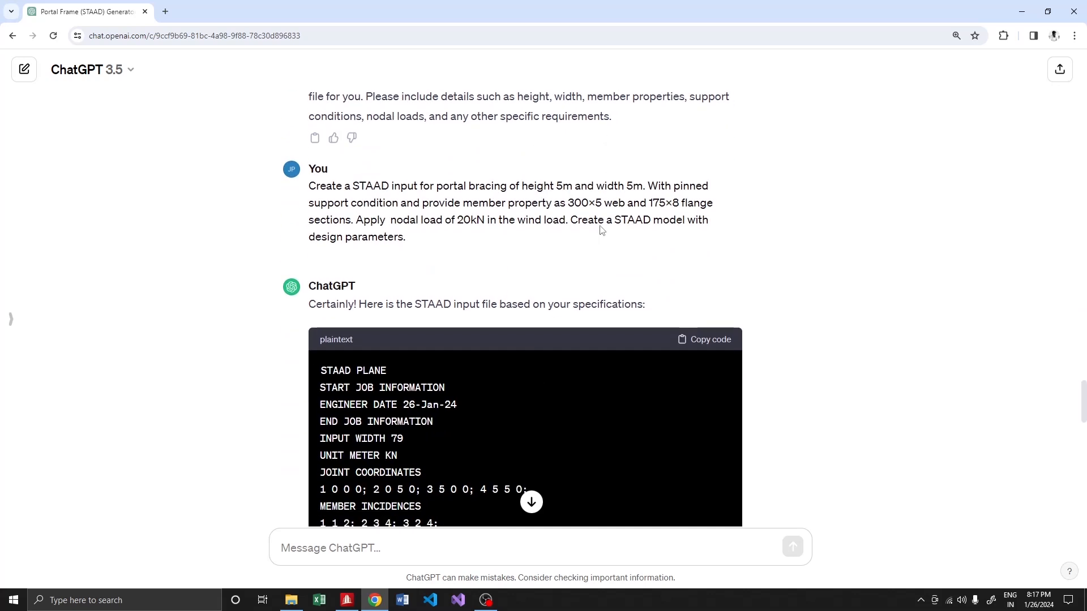
pyautogui.moveTo(566, 224)
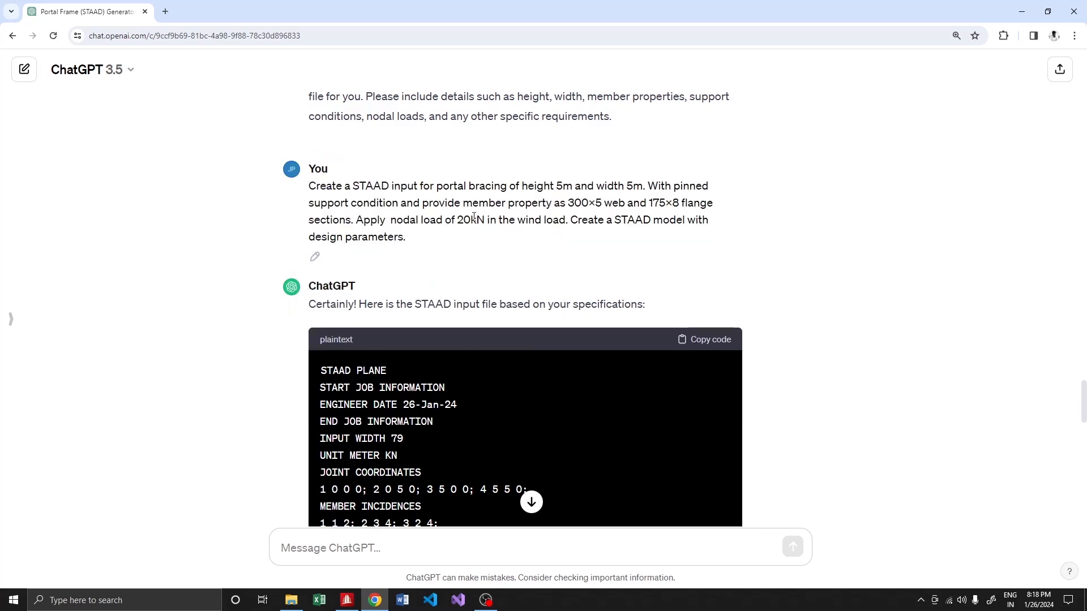
pyautogui.moveTo(405, 265)
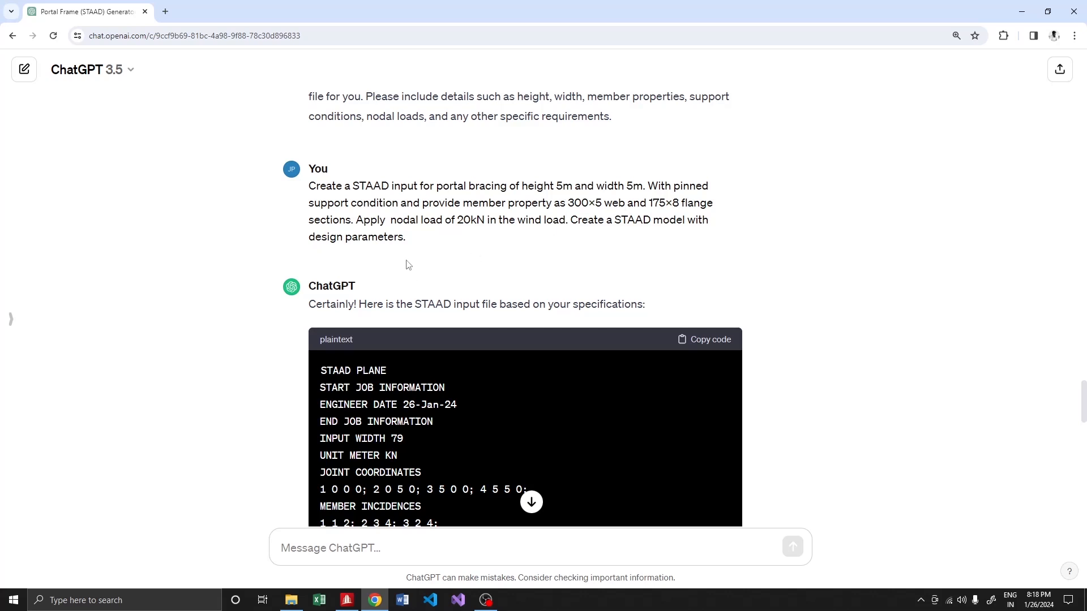
pyautogui.moveTo(502, 234)
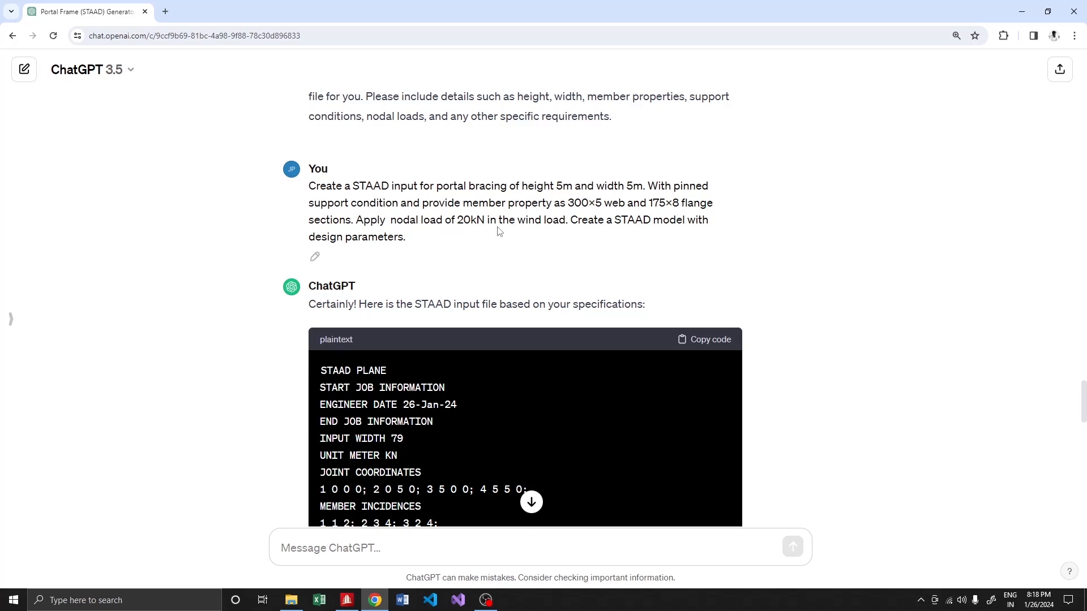
pyautogui.moveTo(352, 271)
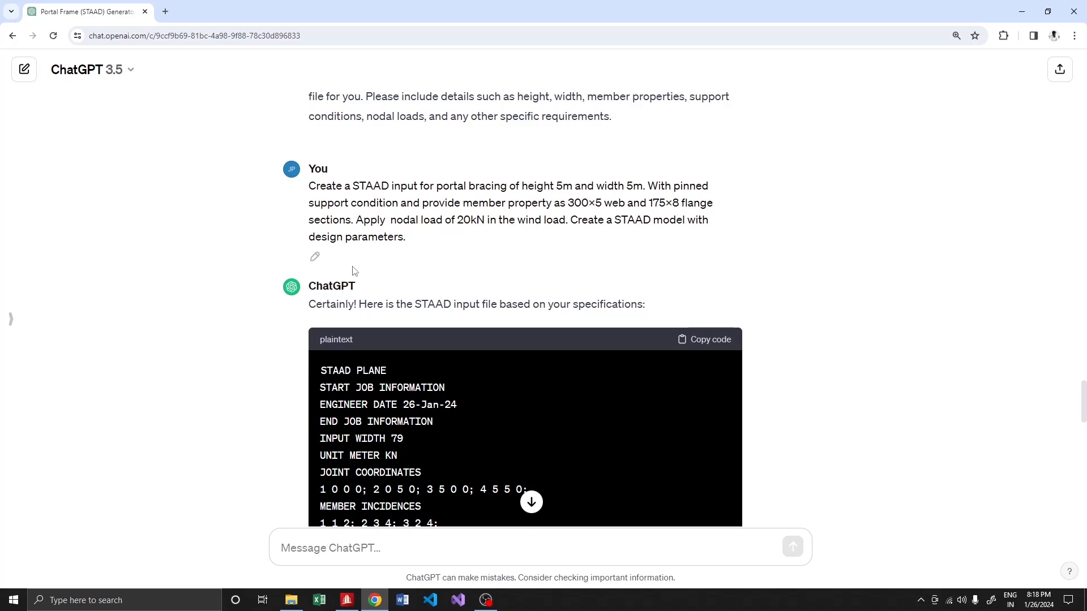
pyautogui.scroll(-3)
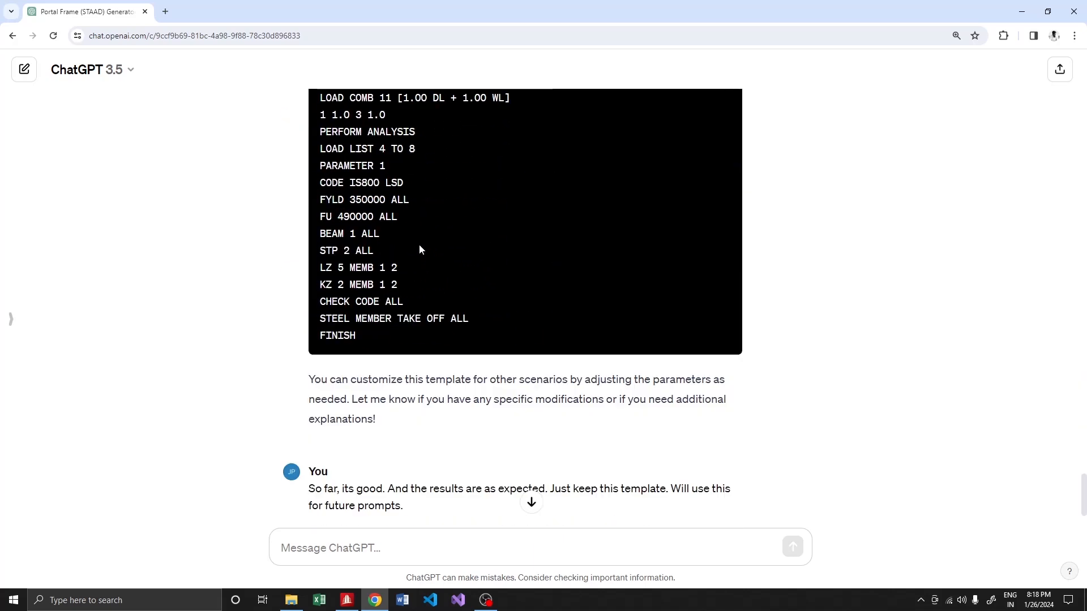
pyautogui.scroll(-3)
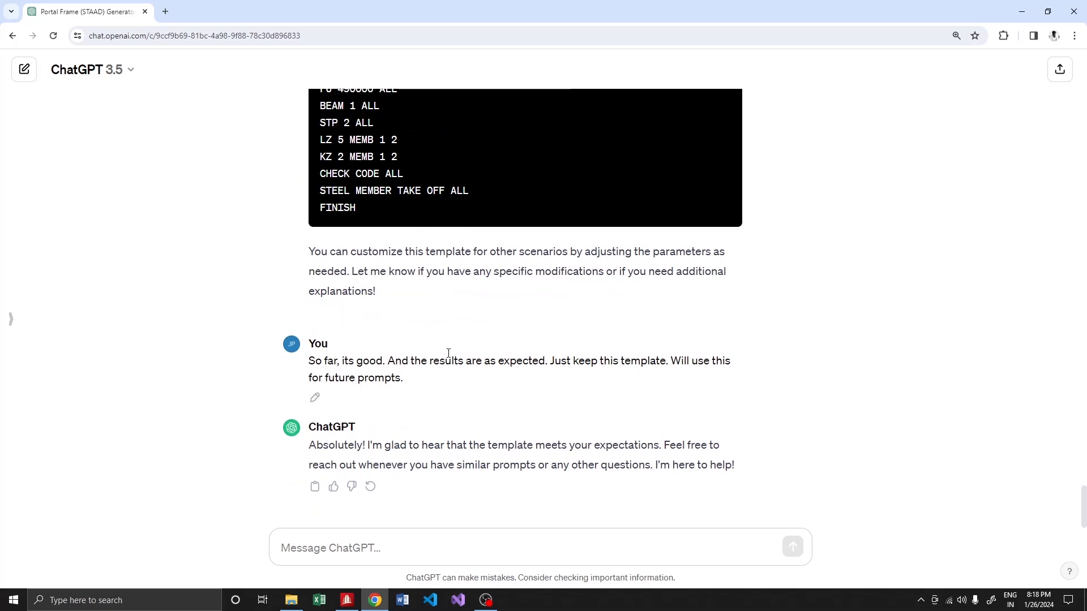
pyautogui.moveTo(478, 333)
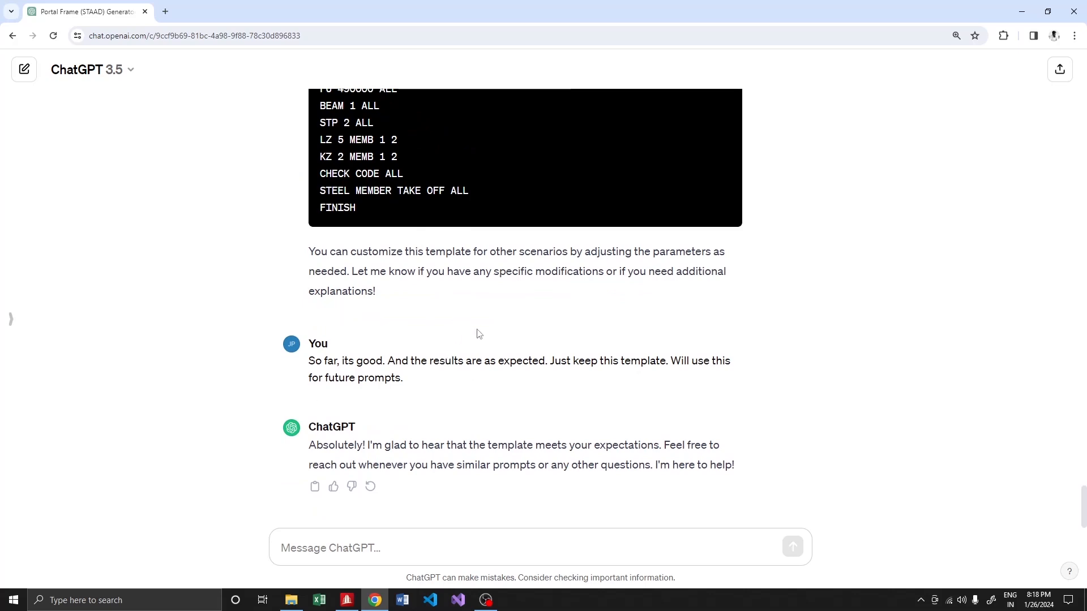
pyautogui.scroll(3)
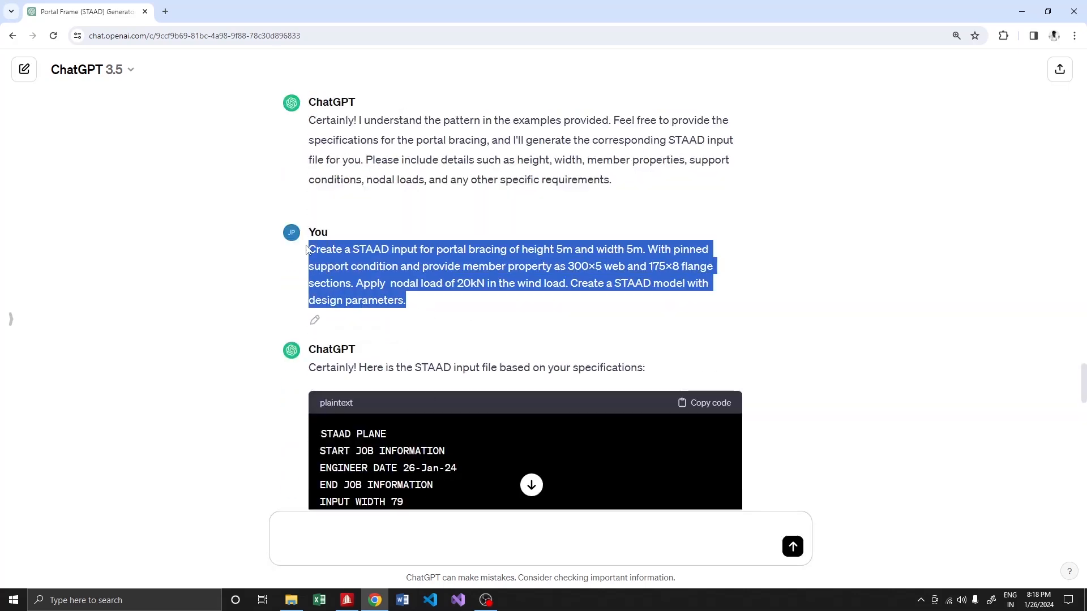
# Revise the prompt to 6 m height, 7.5 m width, 450×5 web, 200×10 flanges, 200 kN load and submit it.
pyautogui.scroll(-3)
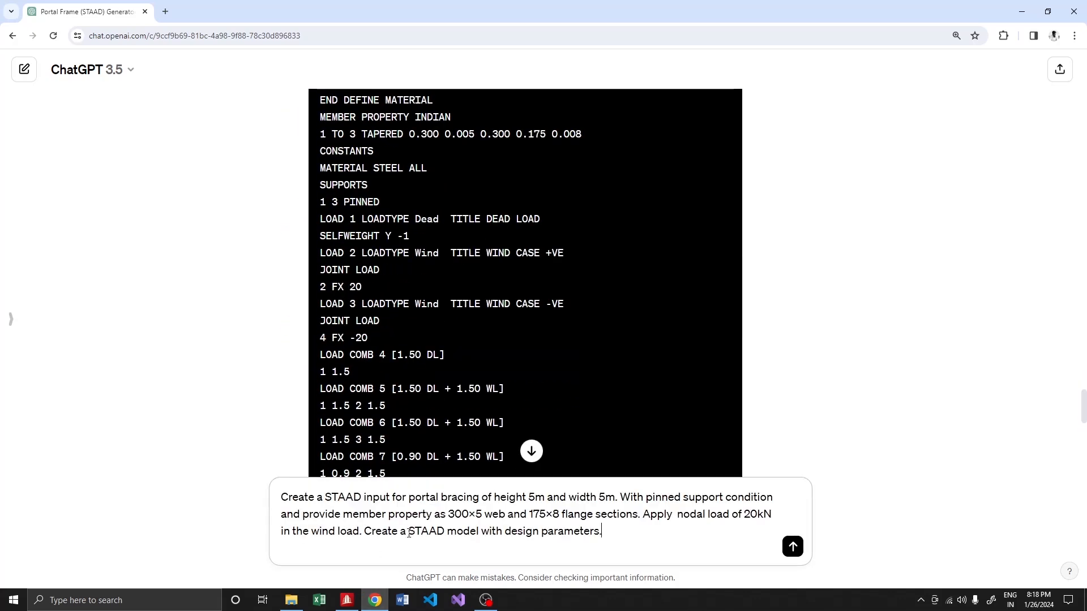
pyautogui.scroll(-3)
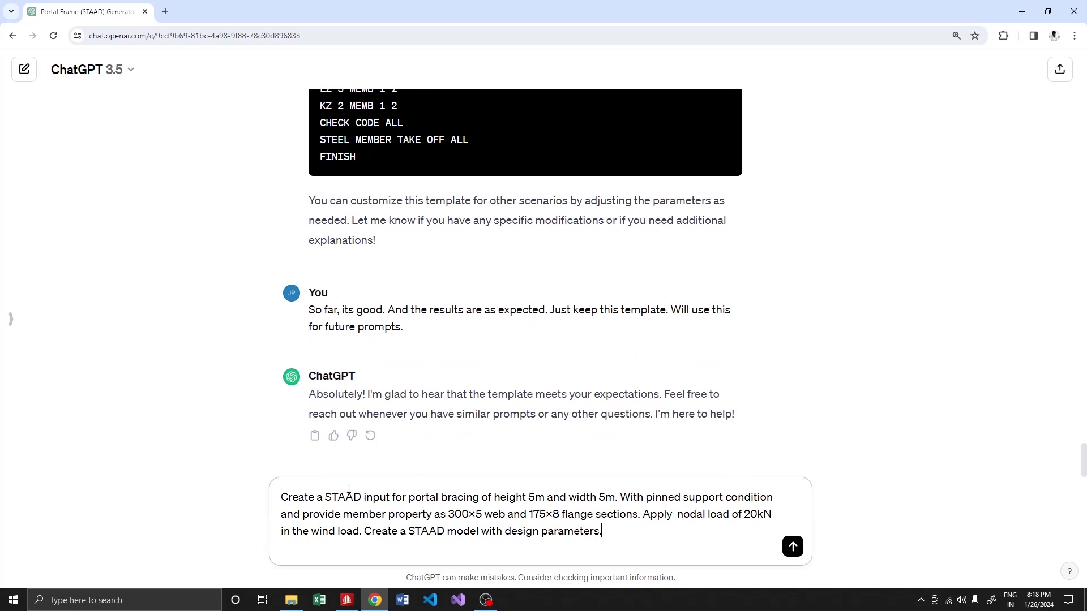
pyautogui.moveTo(533, 492)
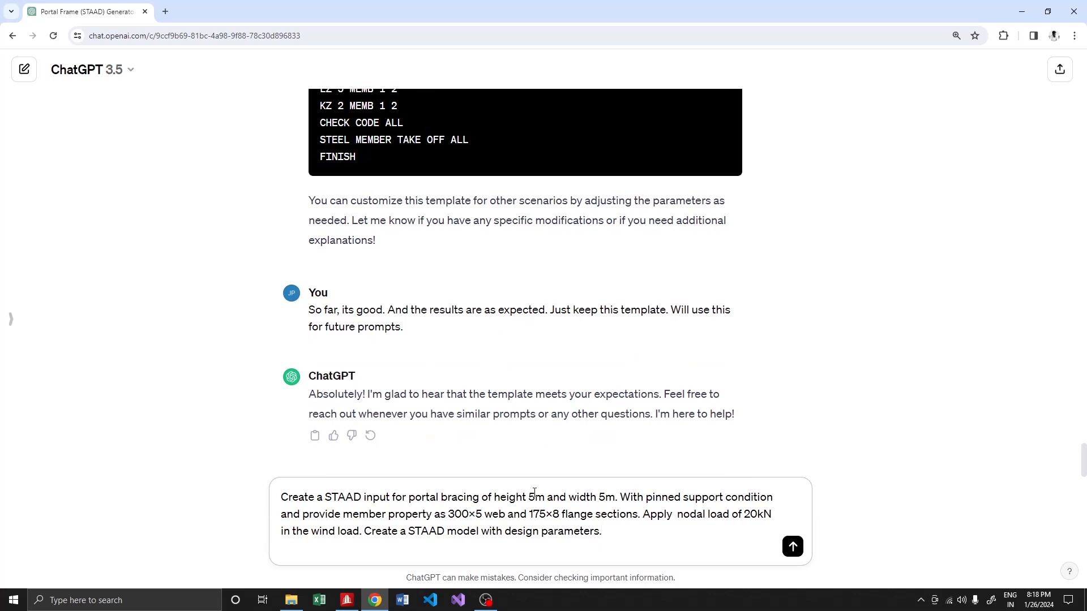
pyautogui.write('6')
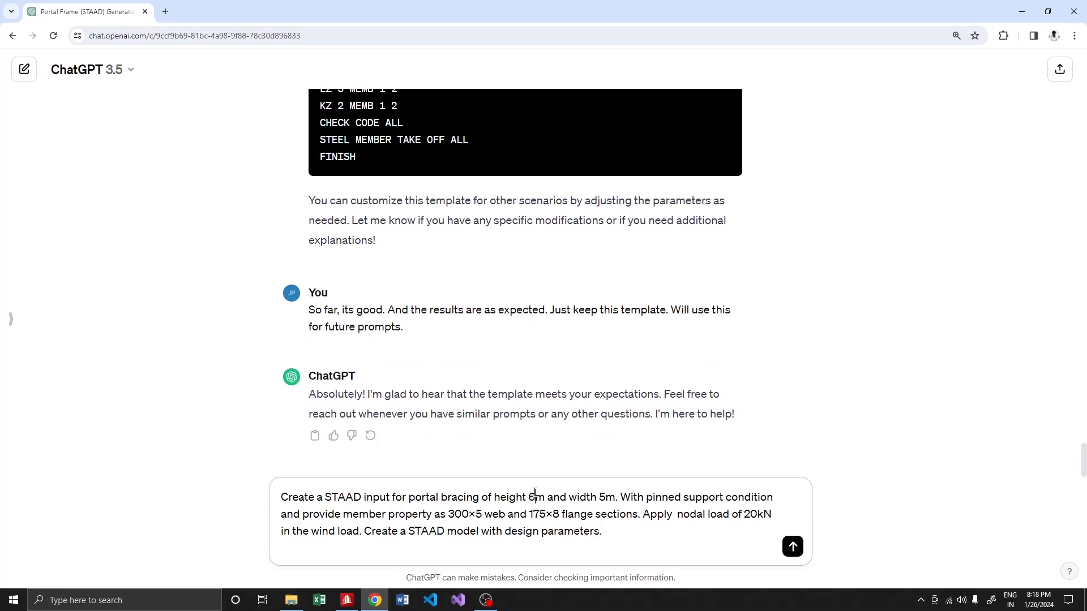
pyautogui.moveTo(614, 484)
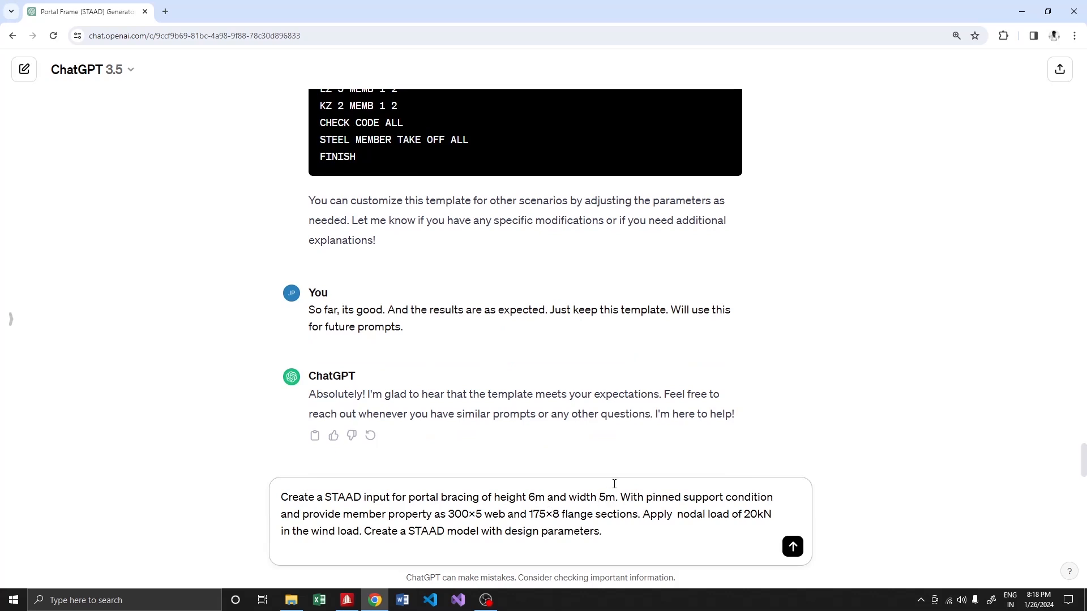
pyautogui.write('7.5')
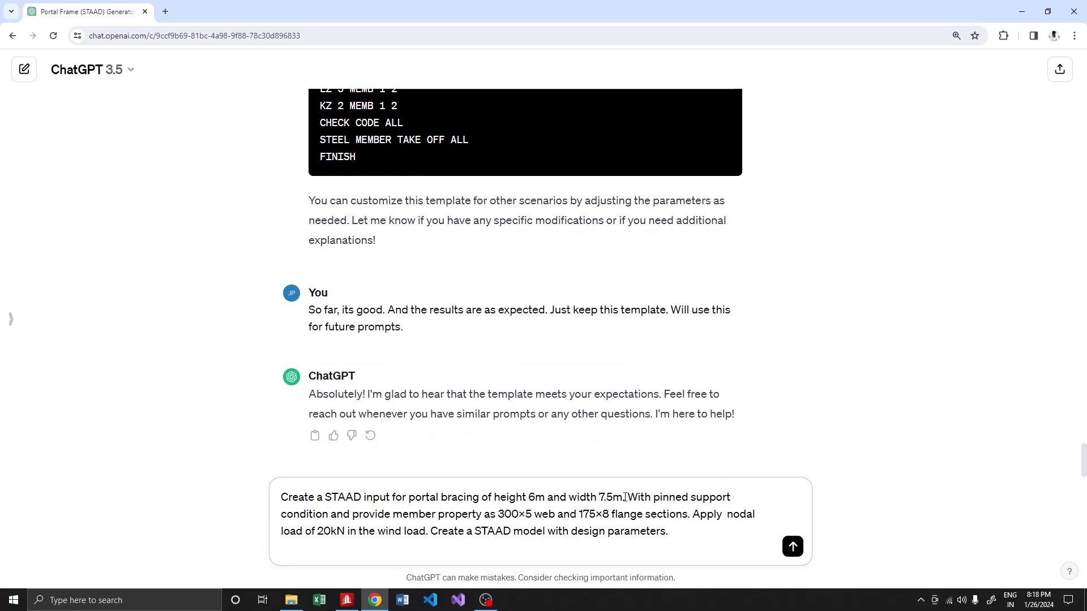
pyautogui.doubleClick(503, 514)
pyautogui.write('45')
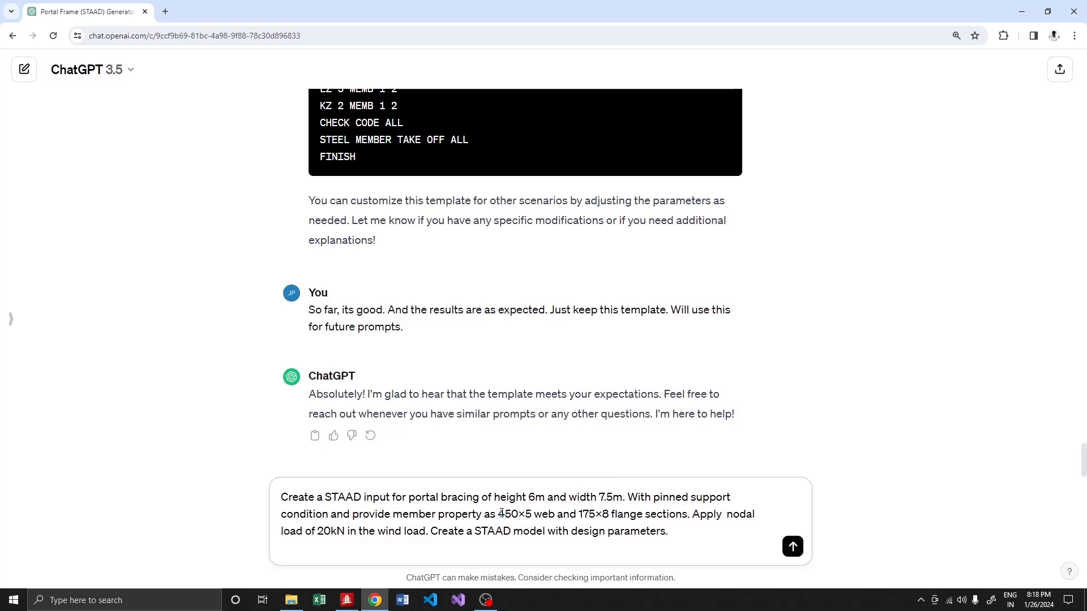
pyautogui.doubleClick(589, 514)
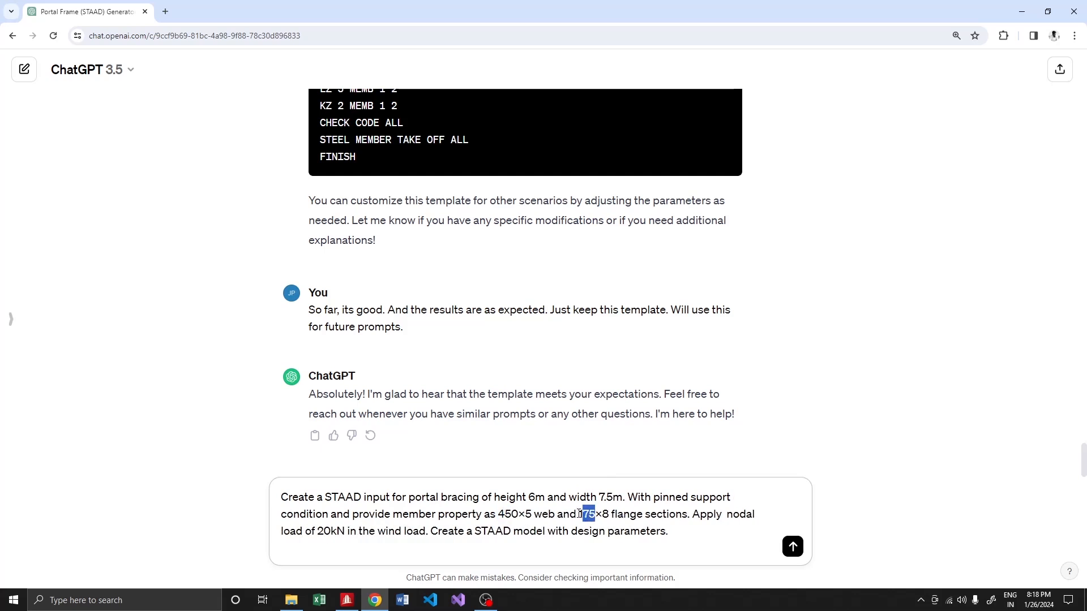
pyautogui.write('200×10')
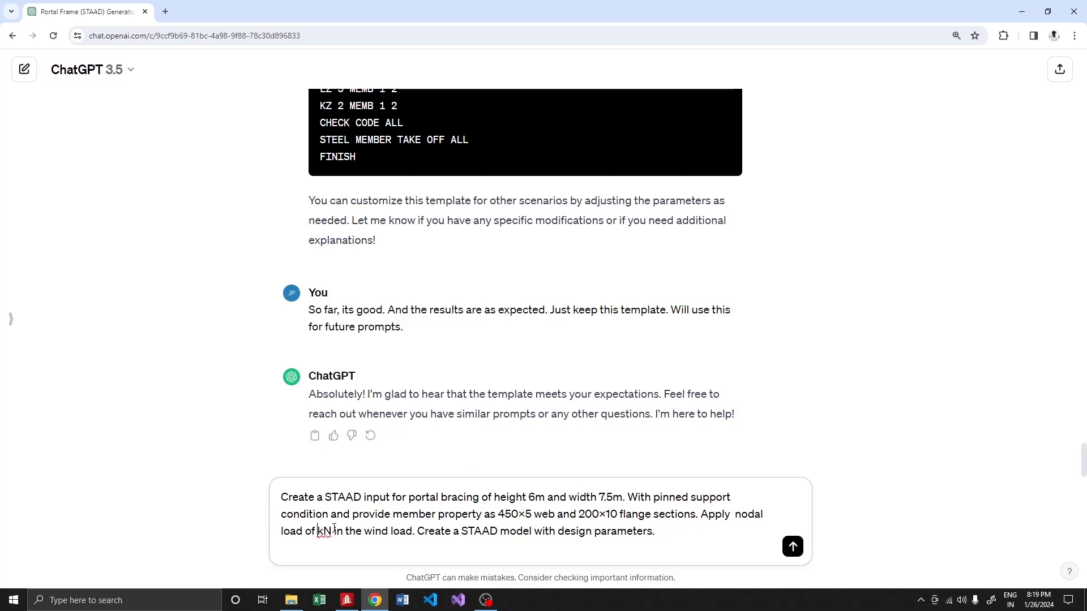
pyautogui.write('200')
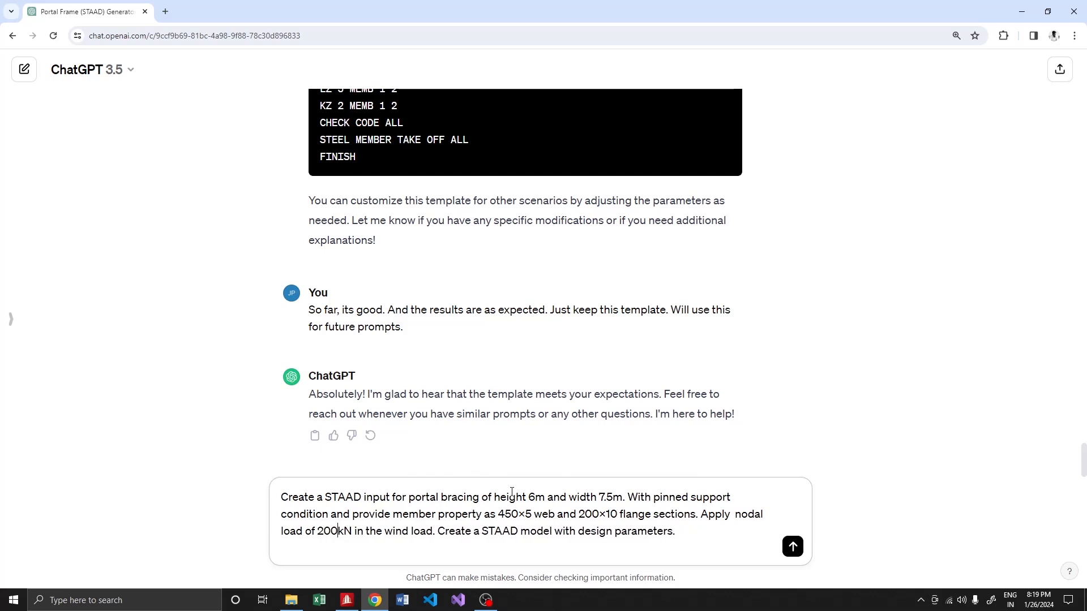
pyautogui.moveTo(801, 548)
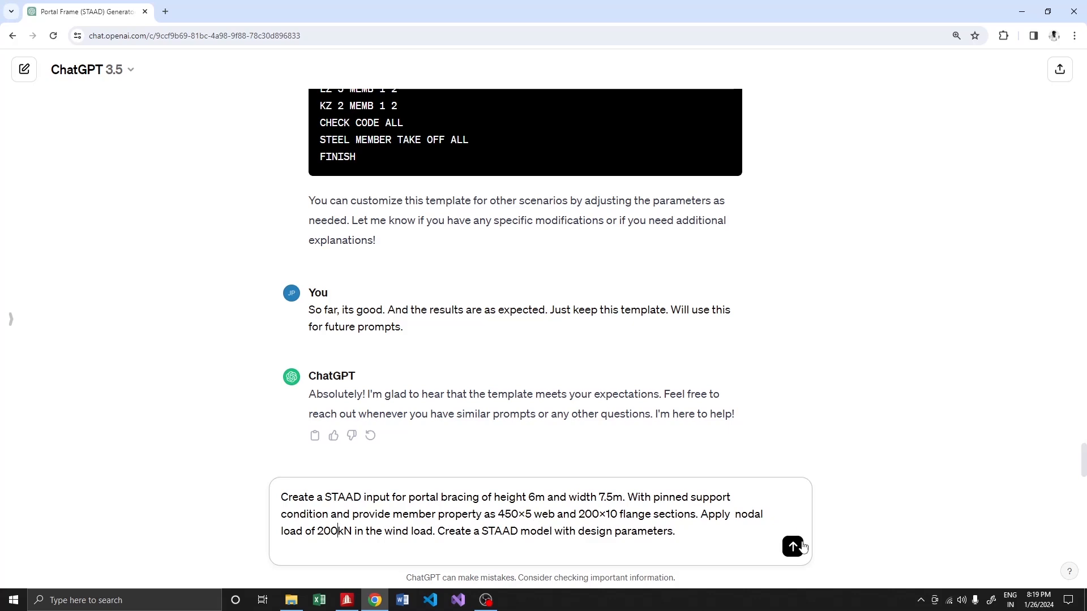
pyautogui.click(793, 546)
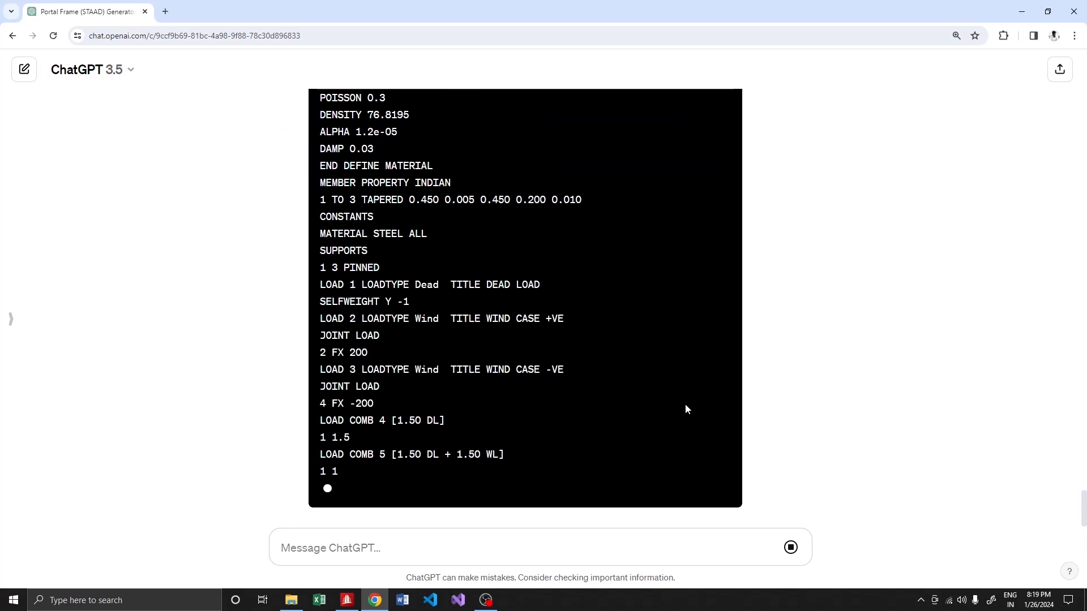
# Review and copy the new STAAD input with 0.450 tapered sections and ±200 kN loads, then bring up STAAD.Pro.
pyautogui.scroll(-3)
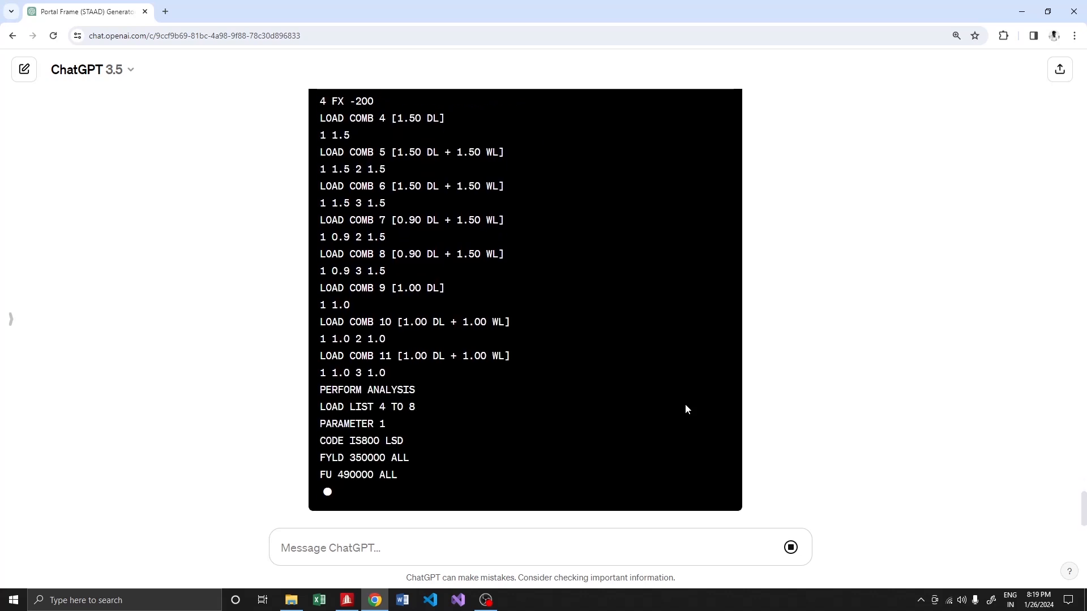
pyautogui.scroll(-3)
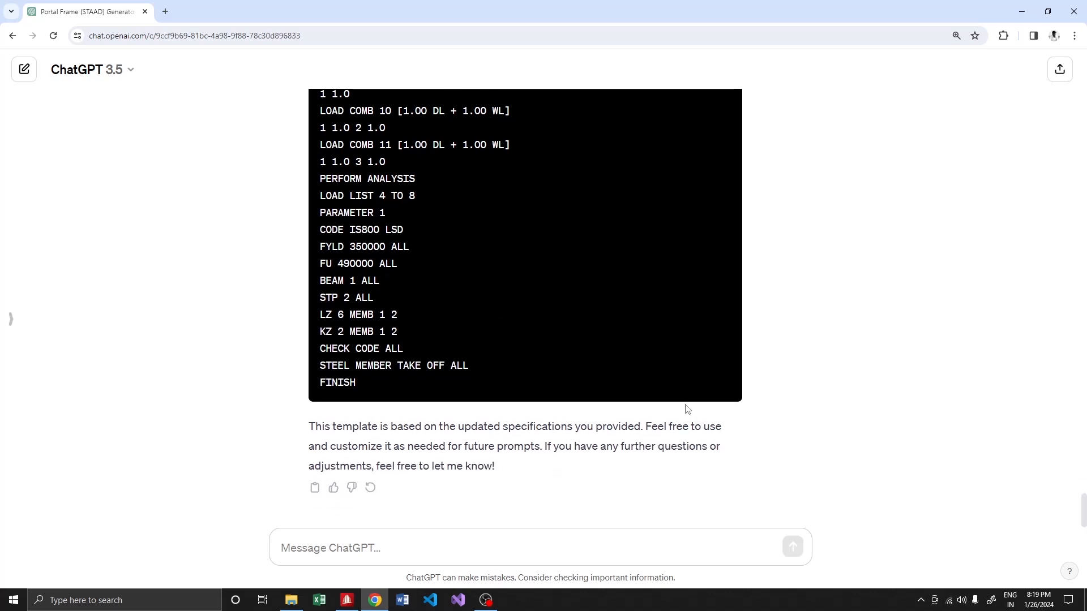
pyautogui.scroll(3)
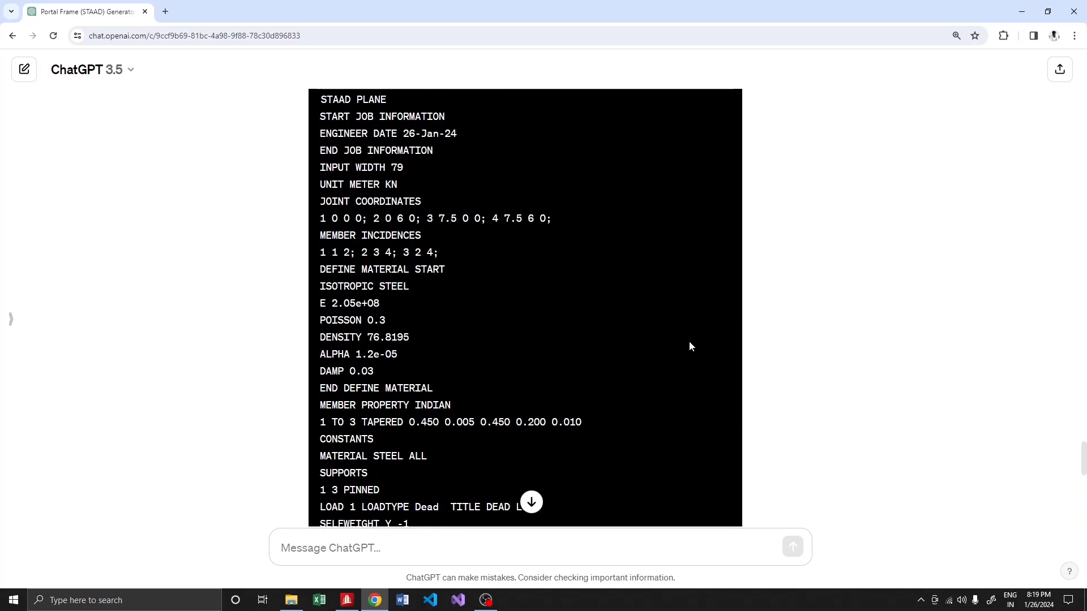
pyautogui.scroll(3)
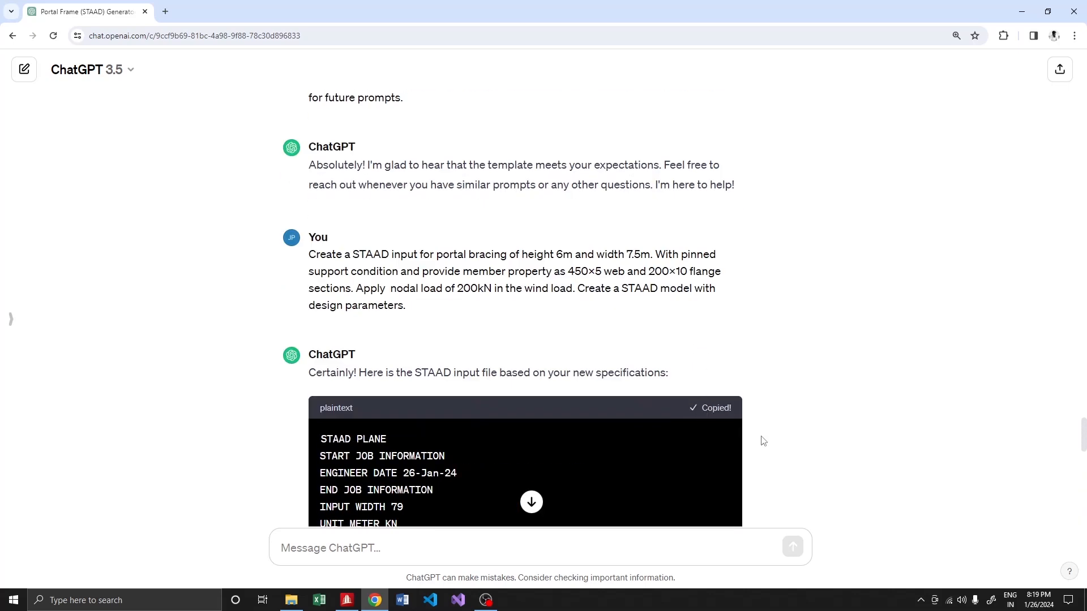
pyautogui.click(347, 600)
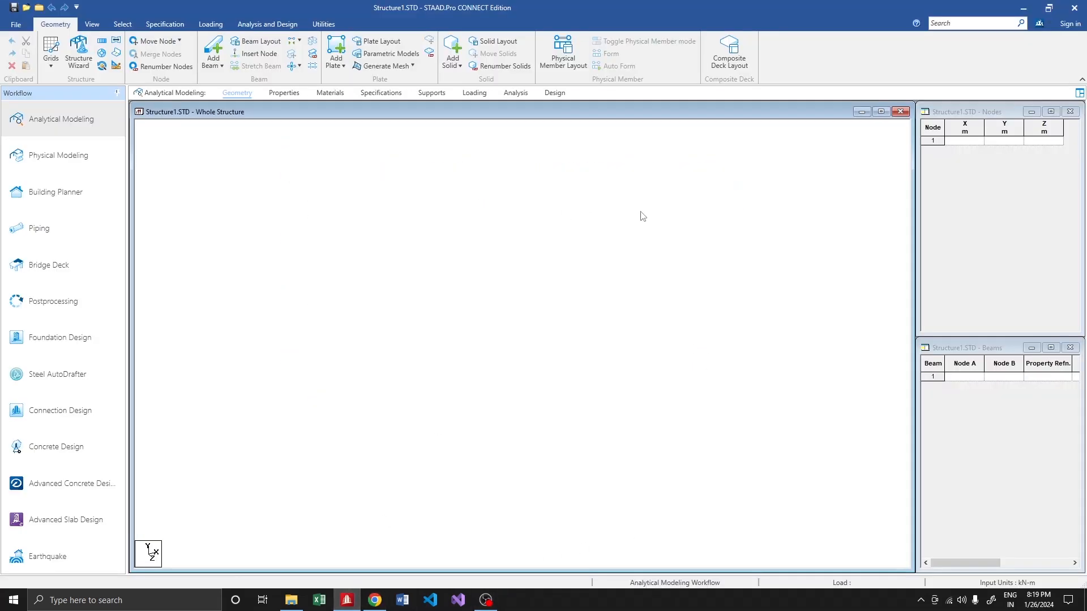
# Paste the input in the STAAD editor to build the pinned tapered portal frame and run analysis with 0 errors.
pyautogui.click(323, 24)
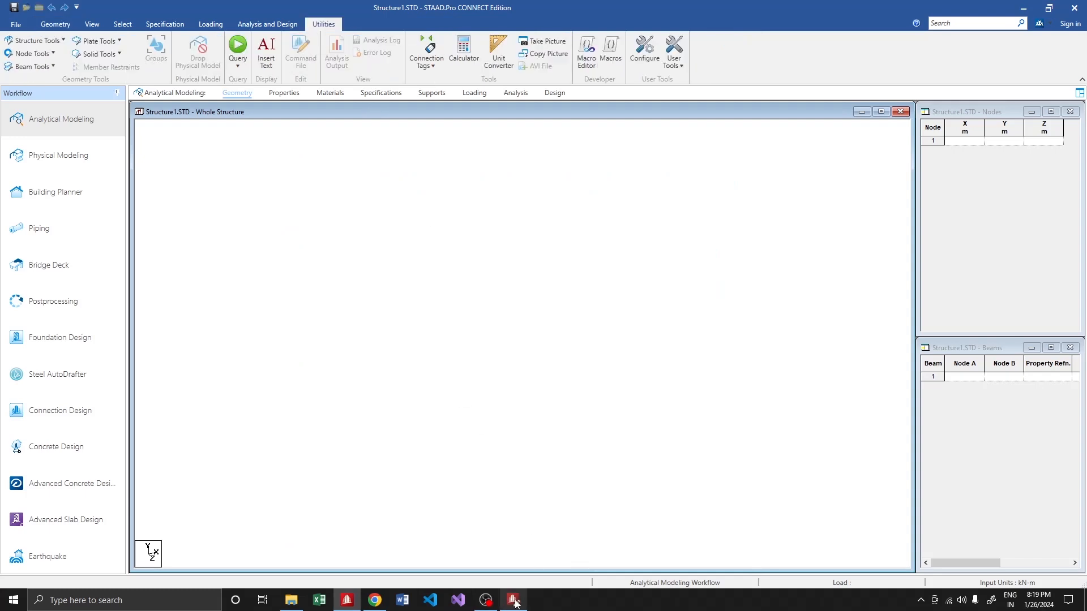
pyautogui.click(300, 52)
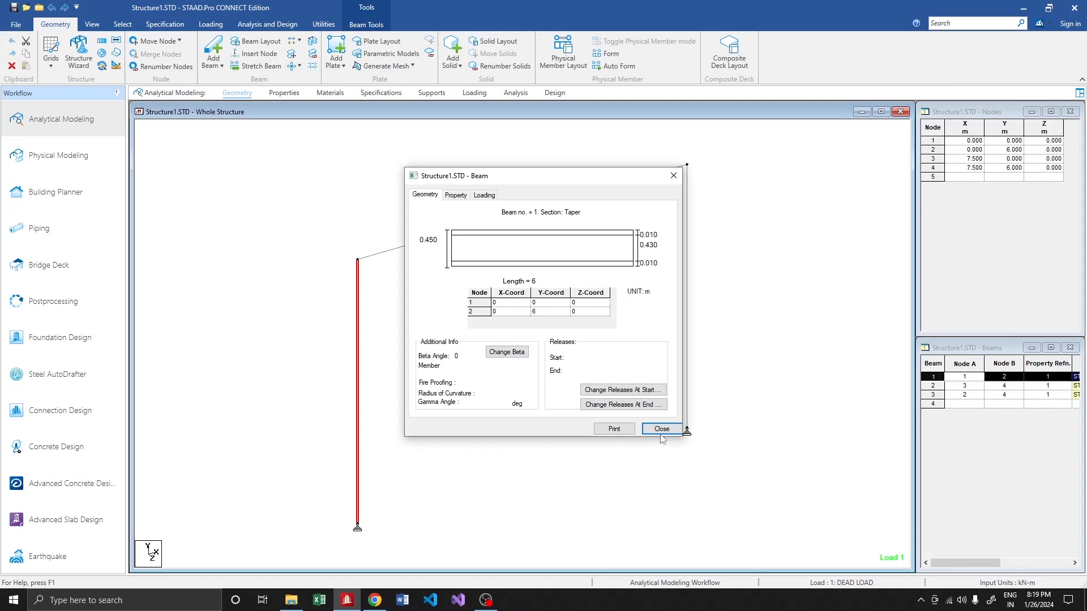
pyautogui.click(932, 394)
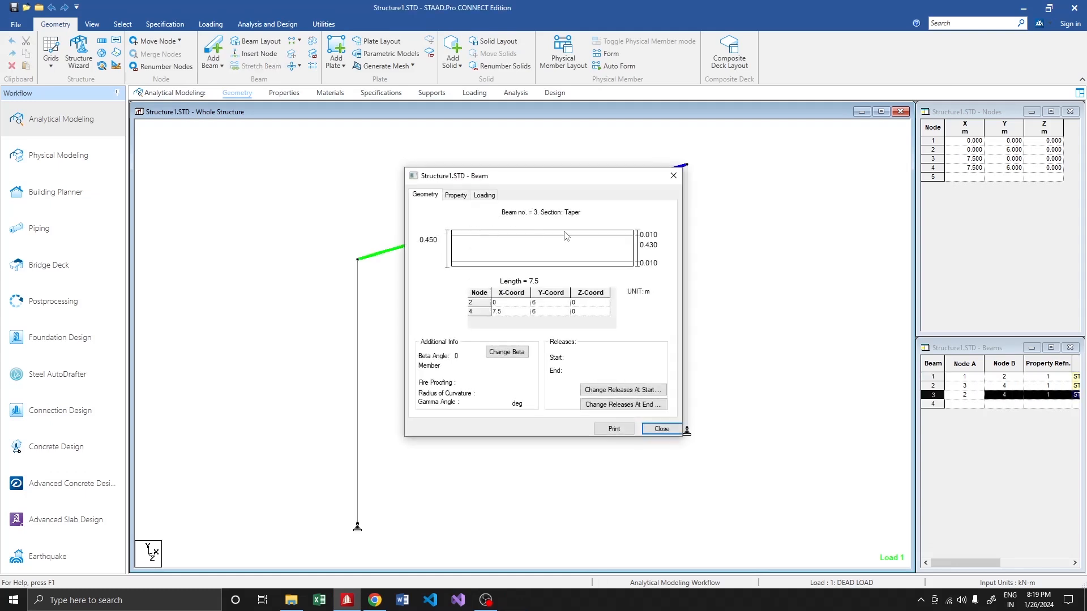
pyautogui.click(660, 428)
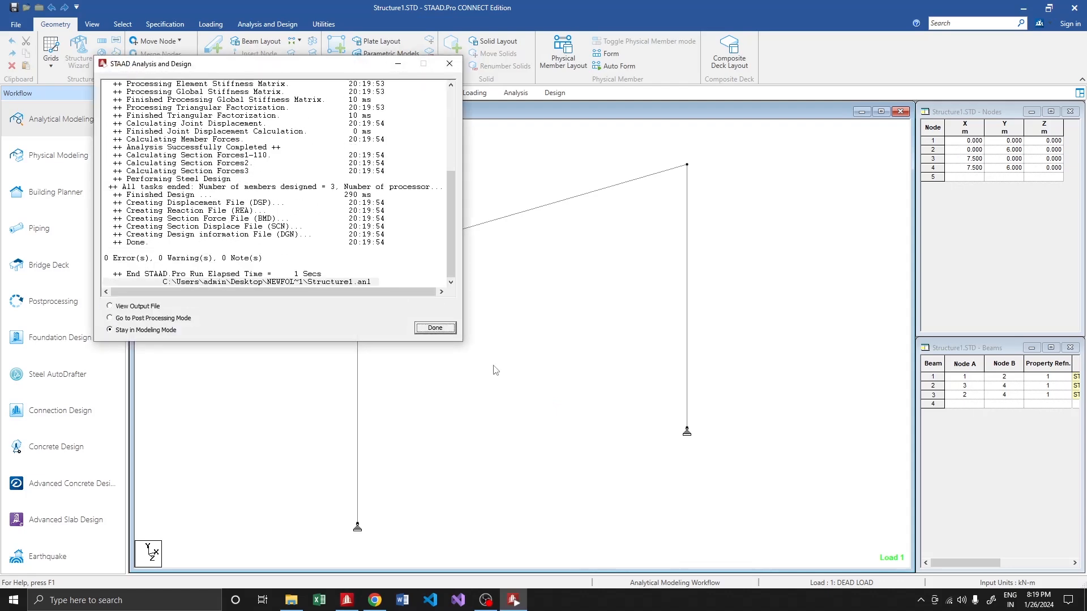
# Enter Postprocessing with default load cases to show node and beam relative displacement tables.
pyautogui.click(435, 328)
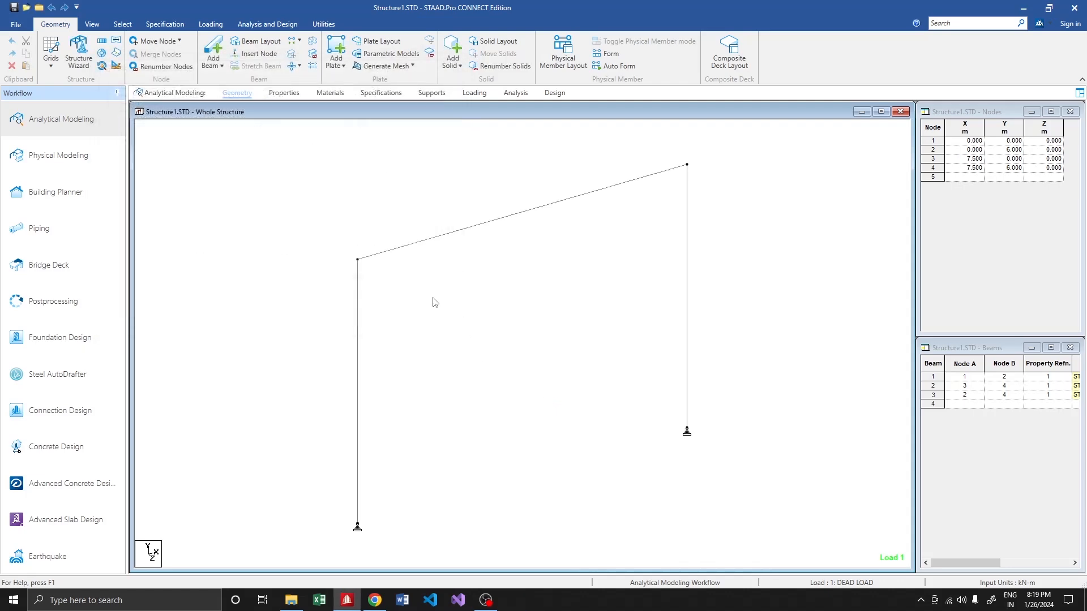
pyautogui.click(52, 301)
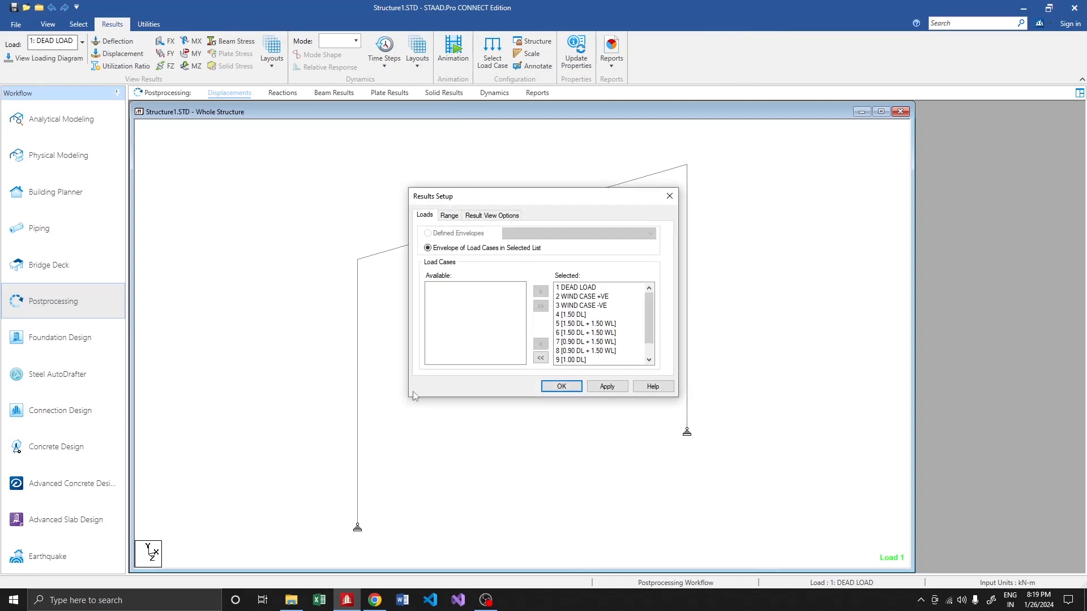
pyautogui.click(560, 386)
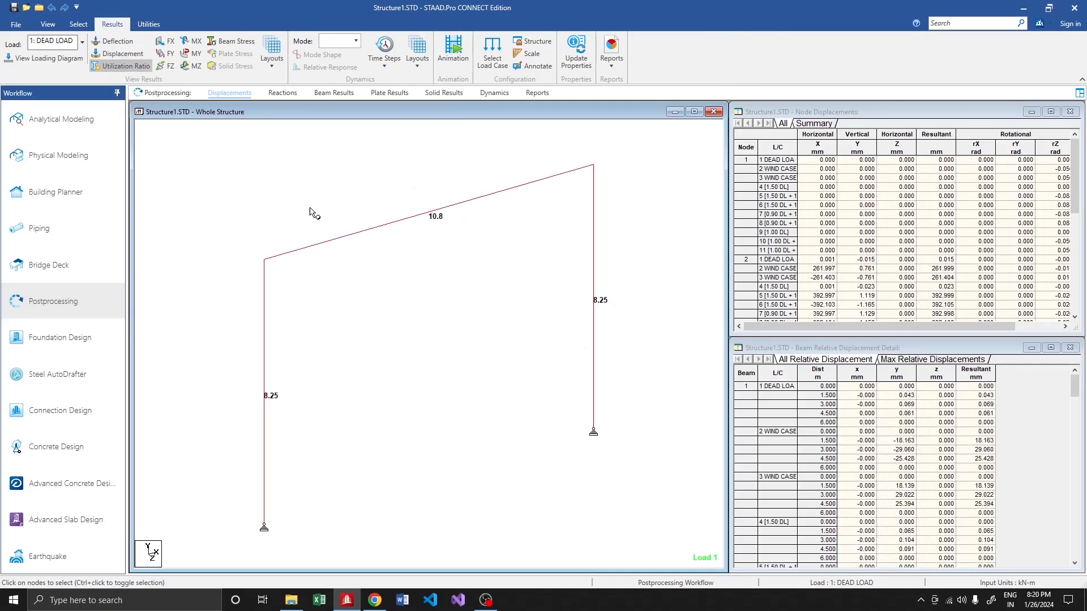
pyautogui.moveTo(63, 119)
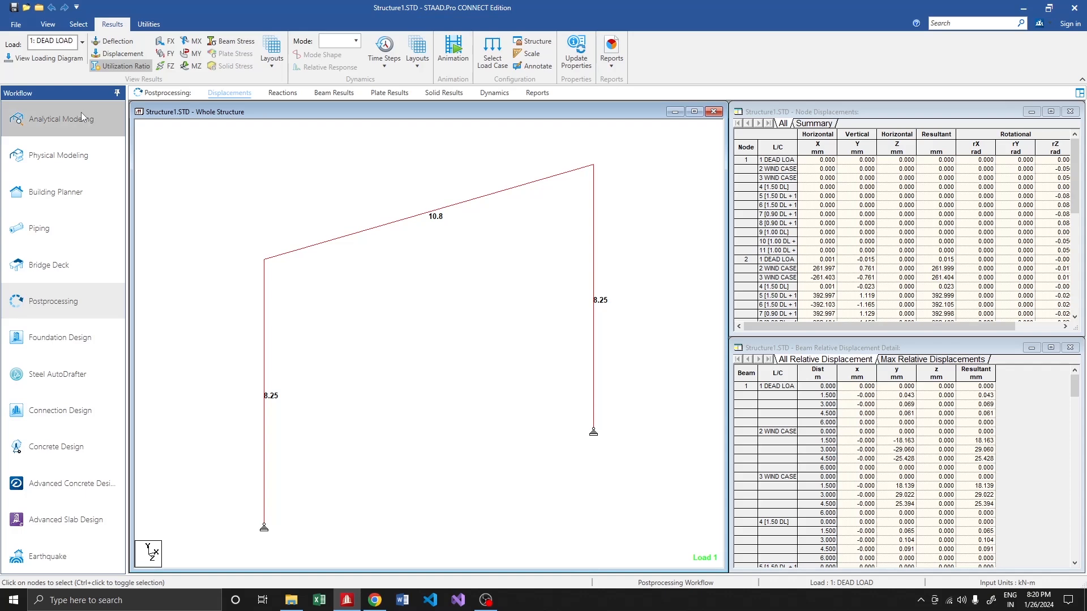
# Review the loading: self-weight, +200 kN left eave, −200 kN right eave and load combination 7.
pyautogui.click(61, 119)
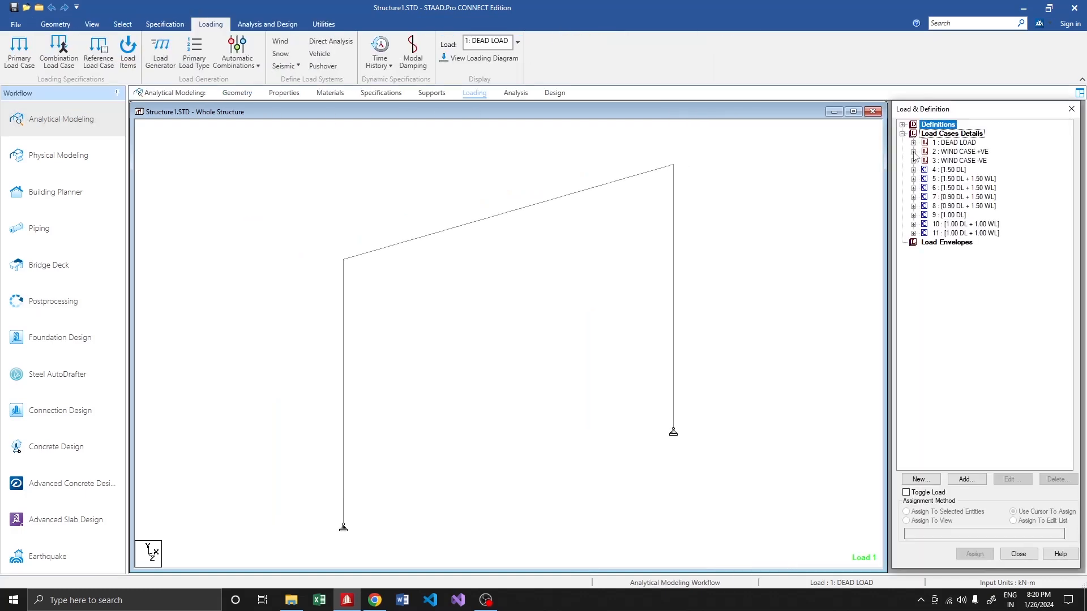
pyautogui.click(913, 143)
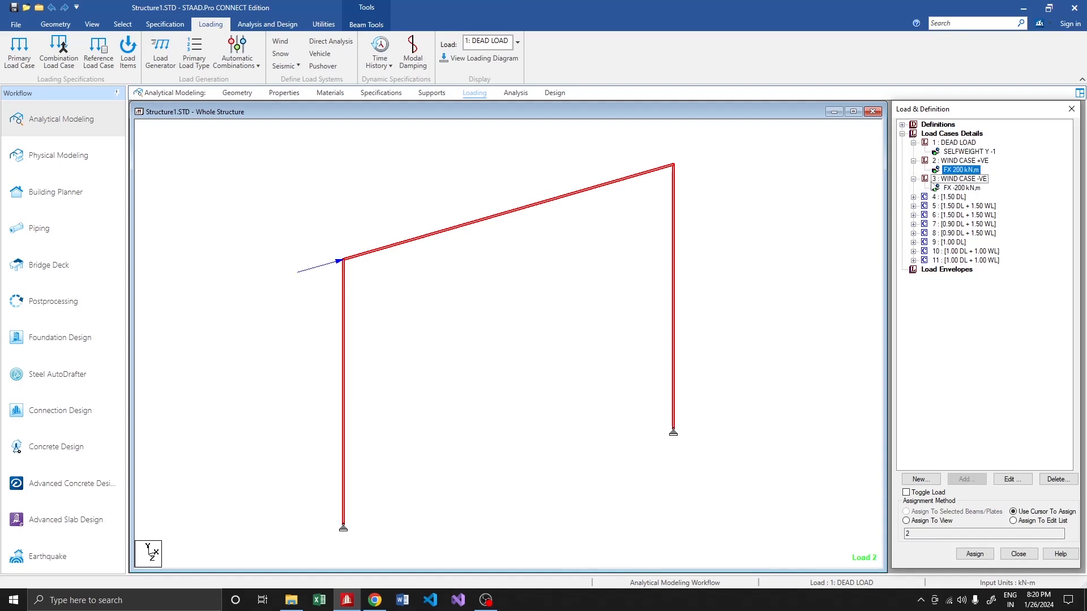
pyautogui.click(963, 188)
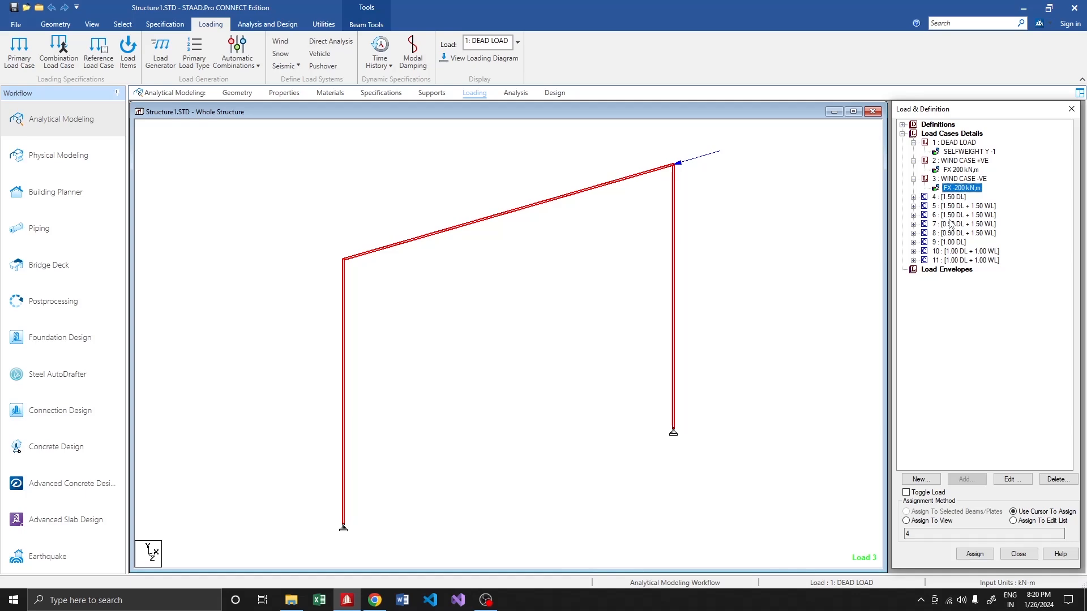
pyautogui.click(957, 197)
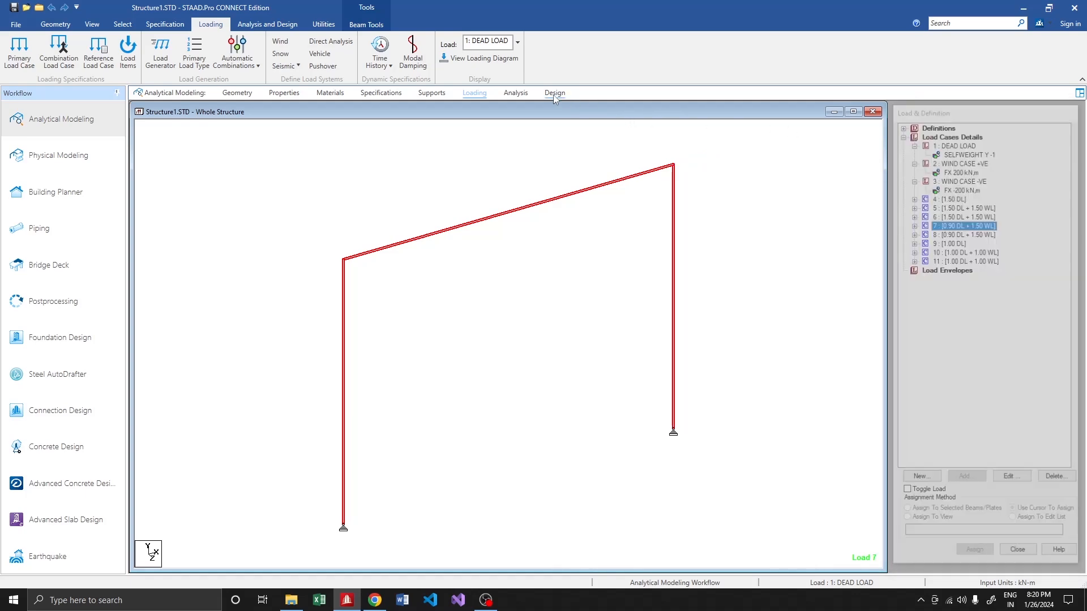
# Review the IS800 LSD steel design parameters and the member take-off for members 1 to 3.
pyautogui.click(555, 92)
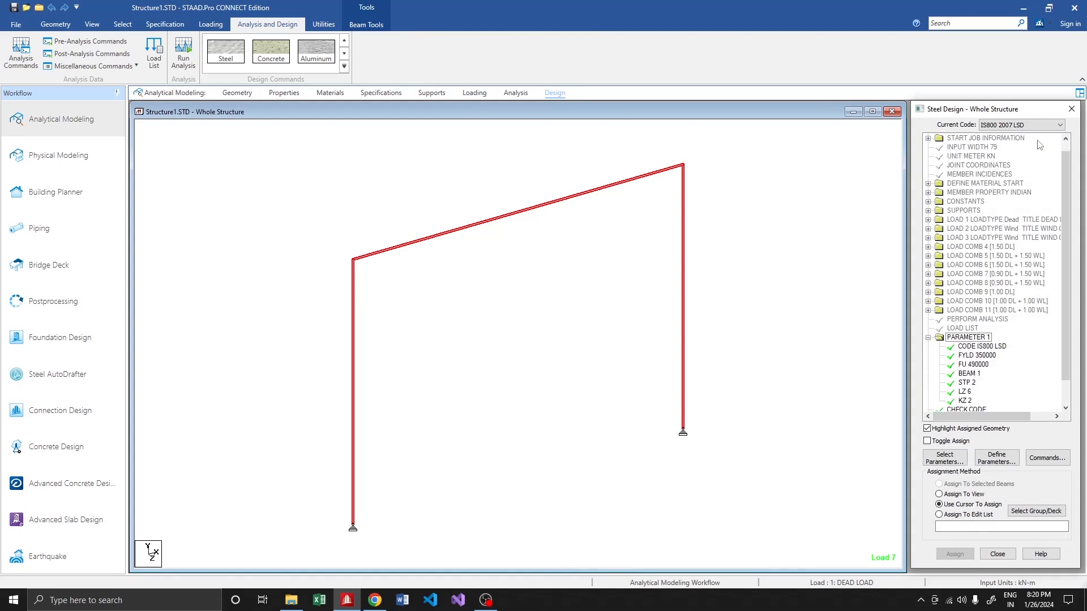
pyautogui.moveTo(970, 144)
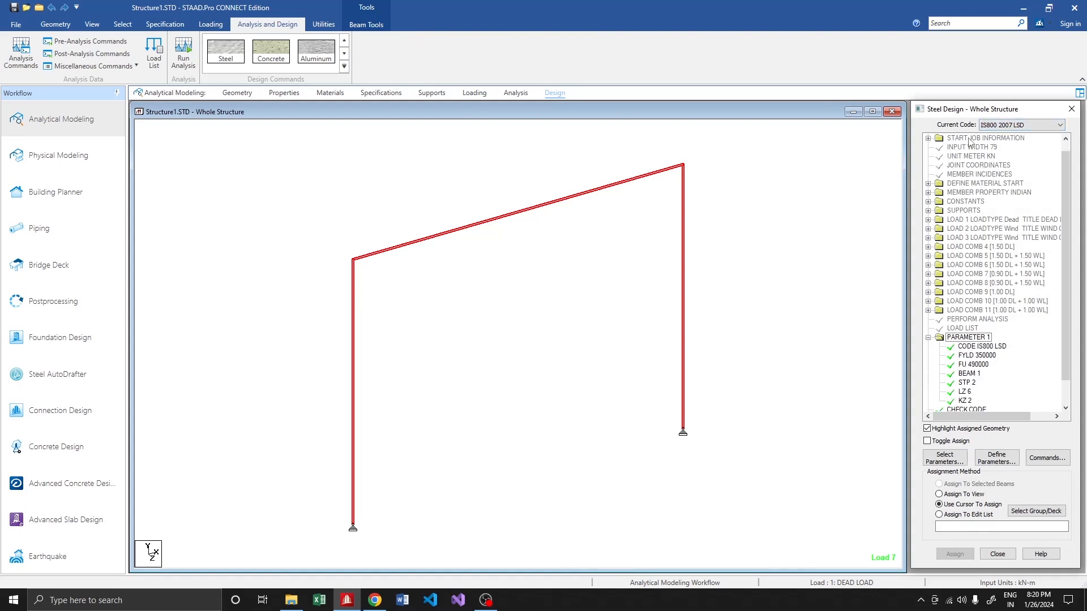
pyautogui.click(986, 391)
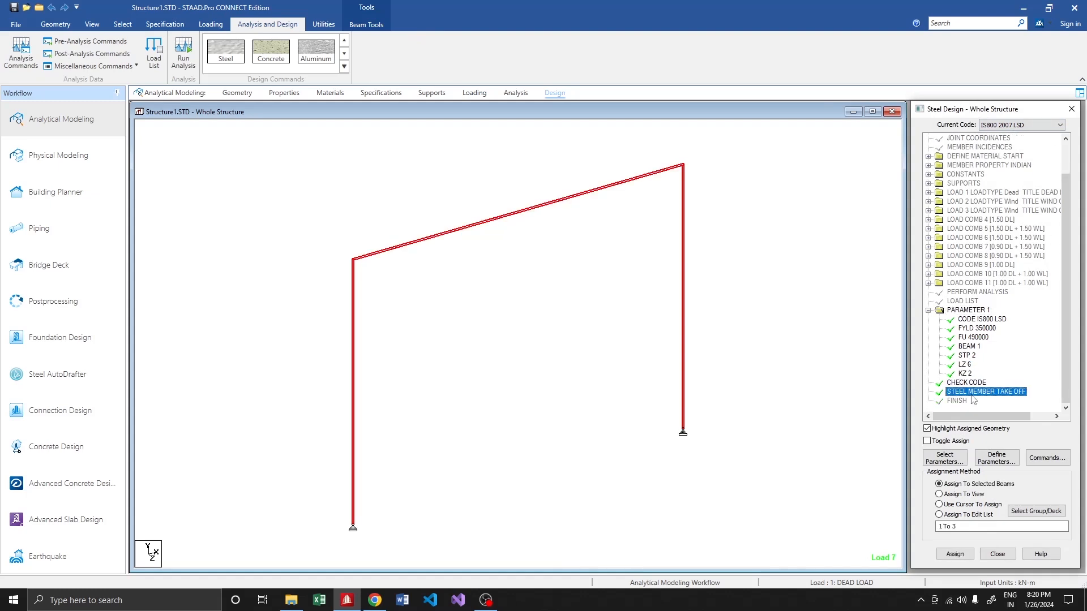